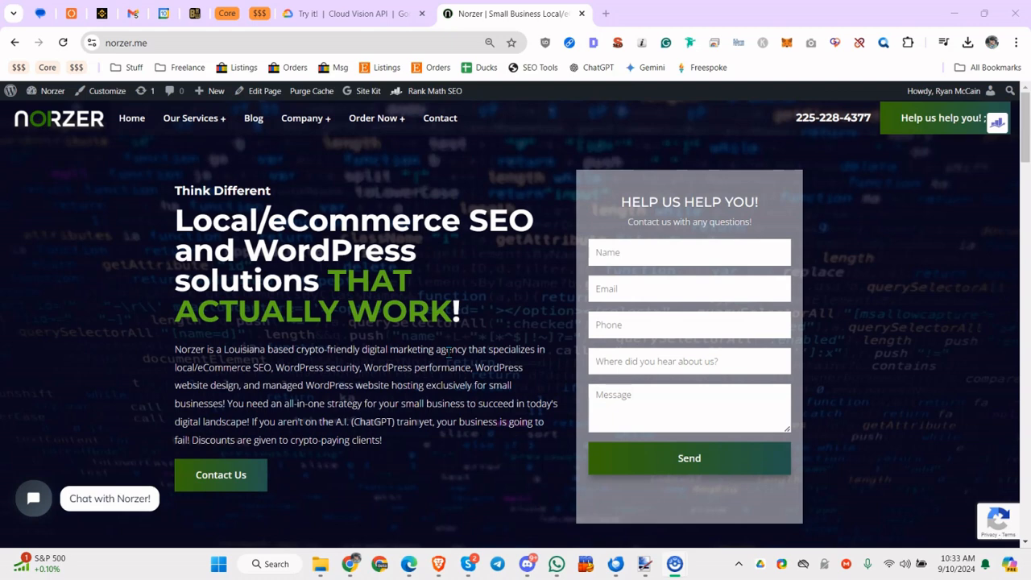
mouse_move(358, 13)
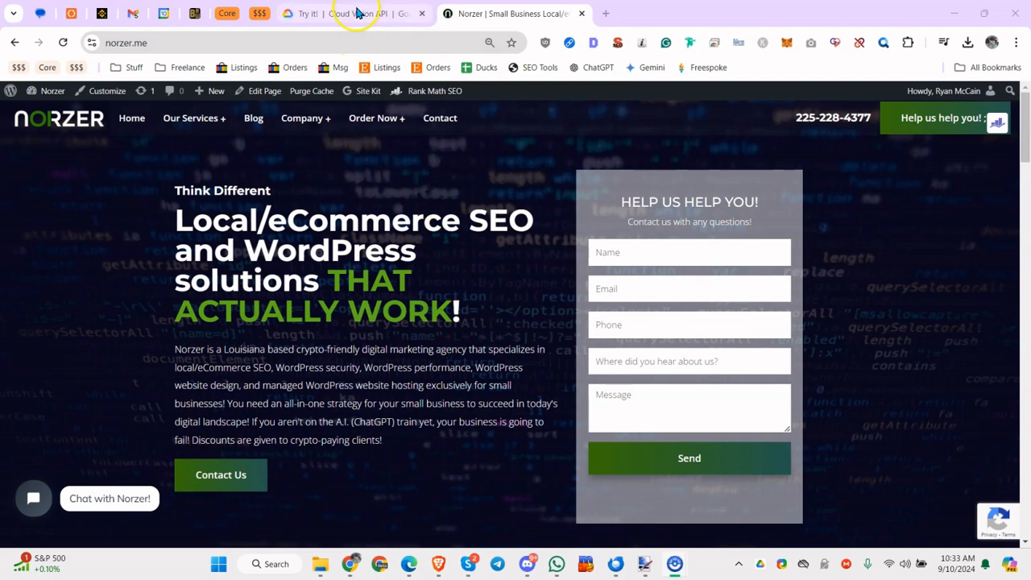
Search Google for 'google vision api' from the Cloud Vision tab's address bar.
left_click(354, 13)
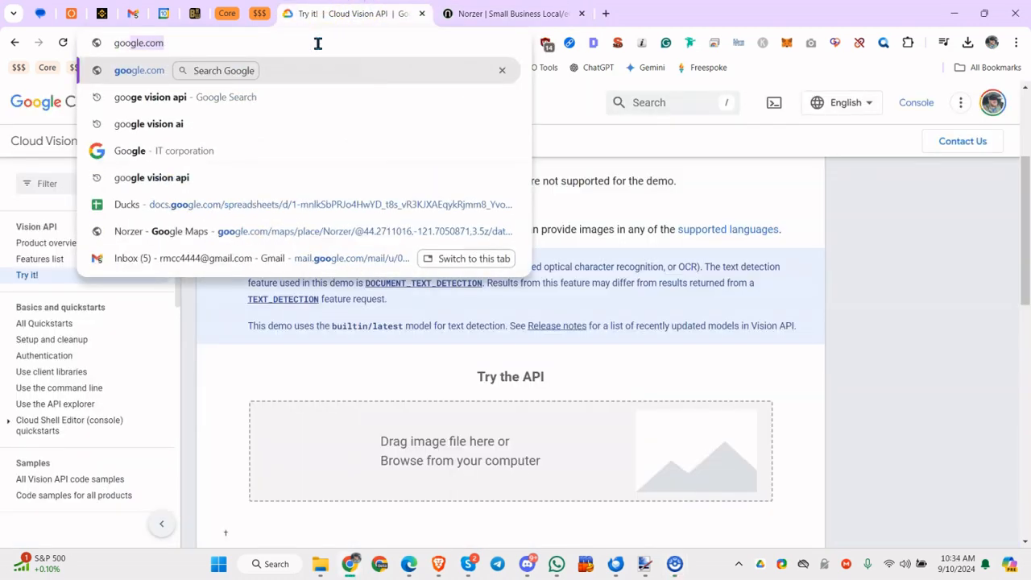
left_click(149, 123)
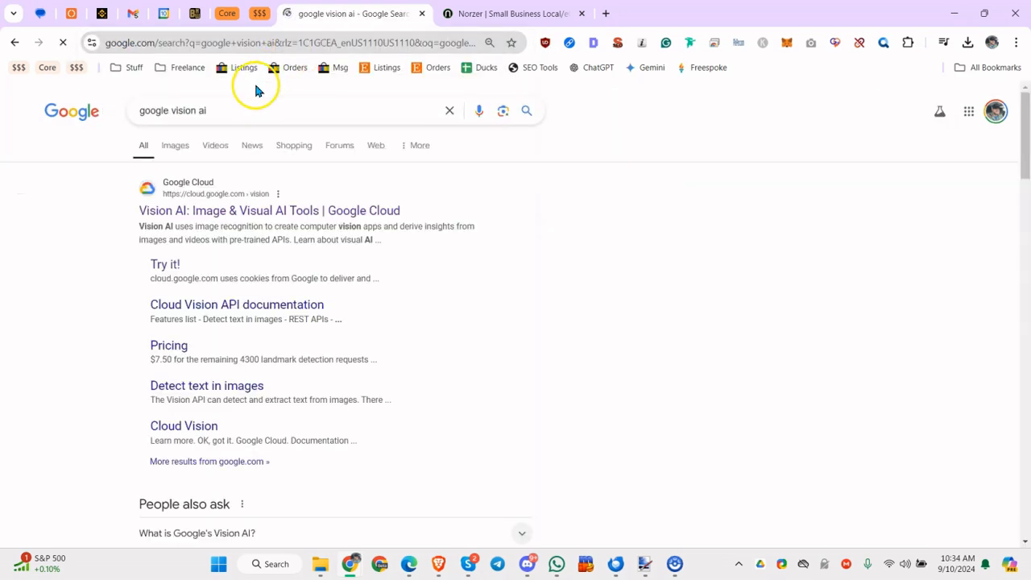
type("api")
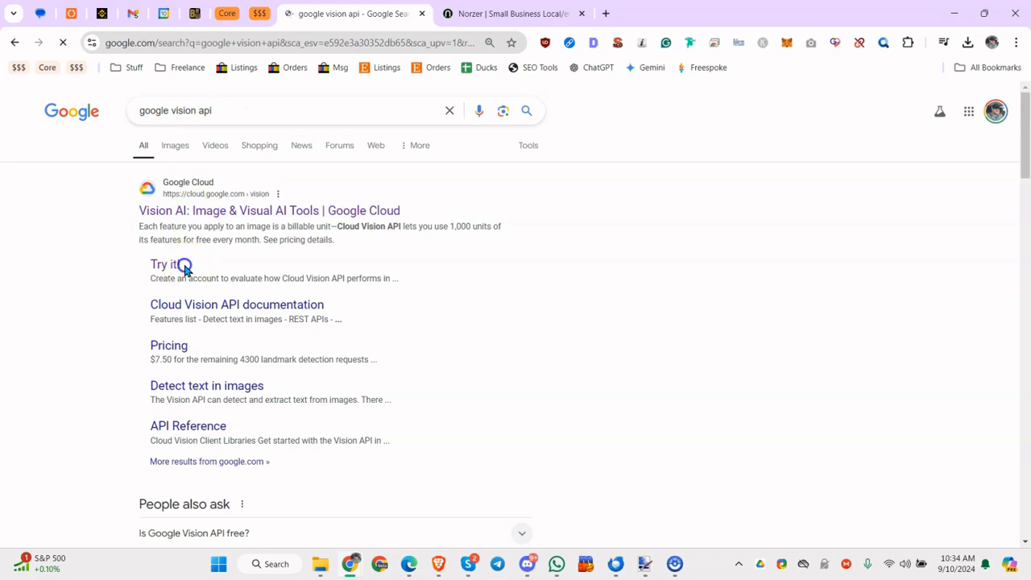
Go to the Vision API 'Try it!' demo page and reach its 'Try the API' upload drop zone.
left_click(164, 264)
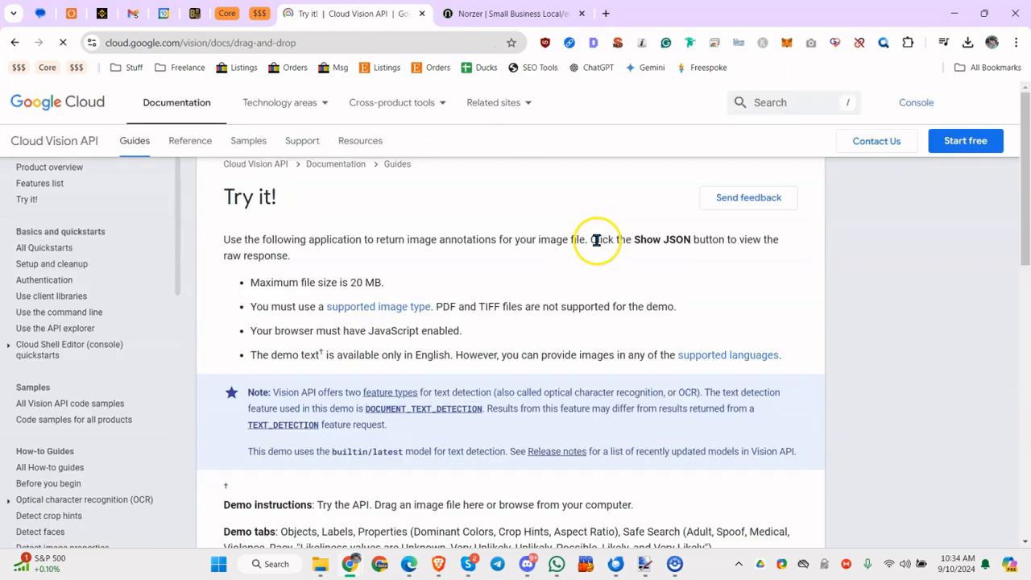
scroll("down", 3)
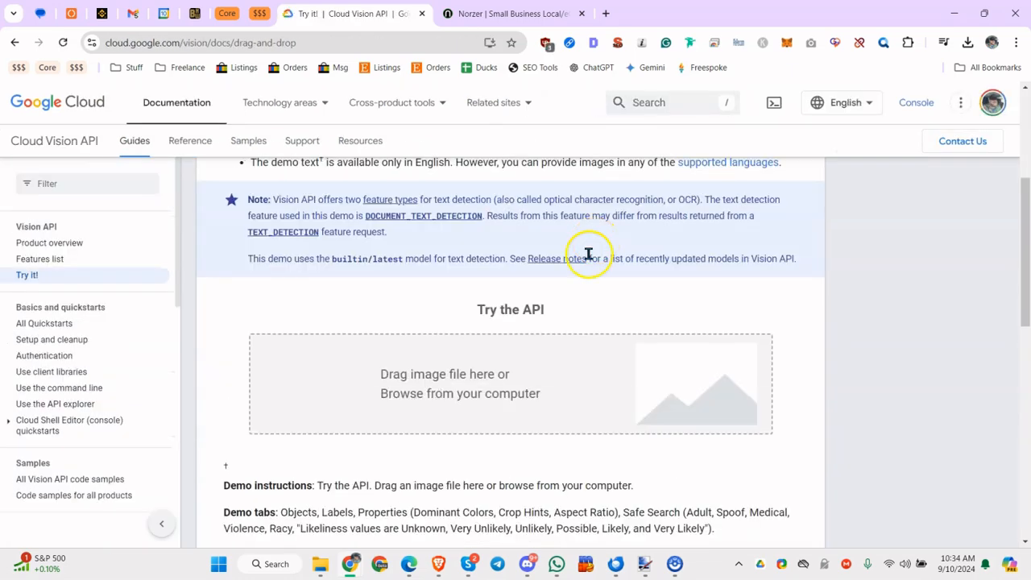
mouse_move(328, 300)
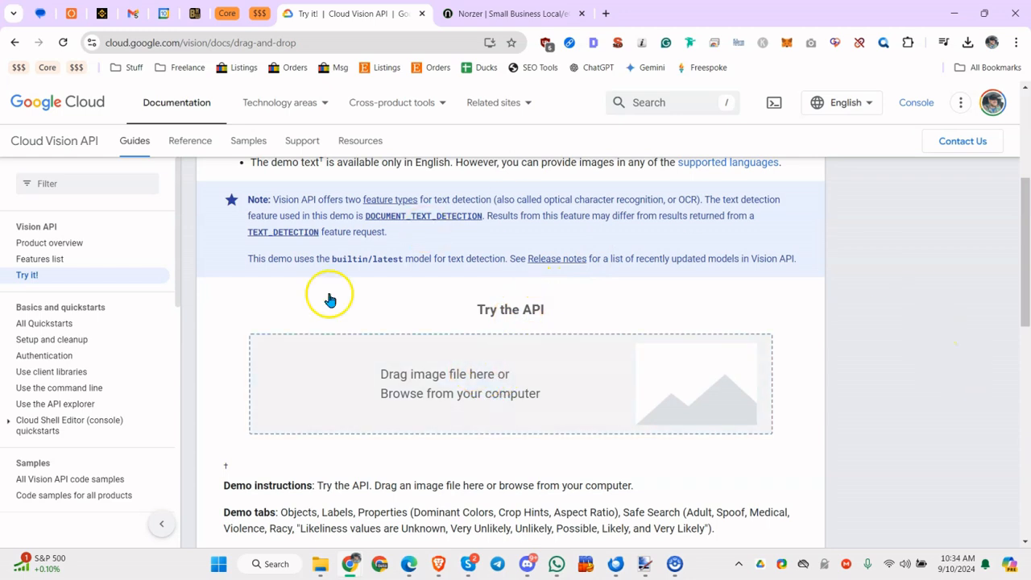
mouse_move(491, 374)
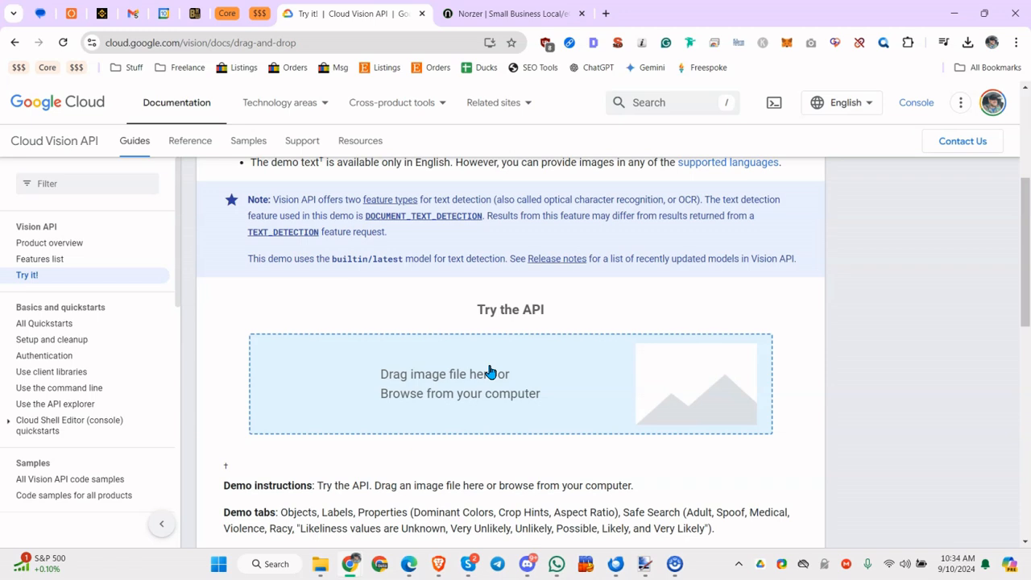
Upload massage 2.jpeg from the computer and pass the 'I'm not a robot' reCAPTCHA to run analysis.
left_click(459, 393)
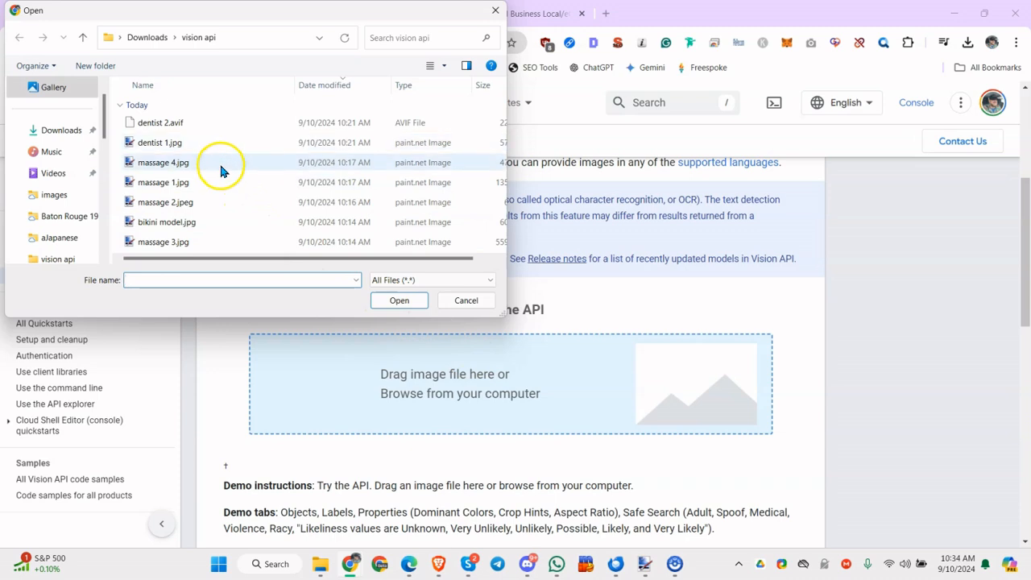
left_click(163, 182)
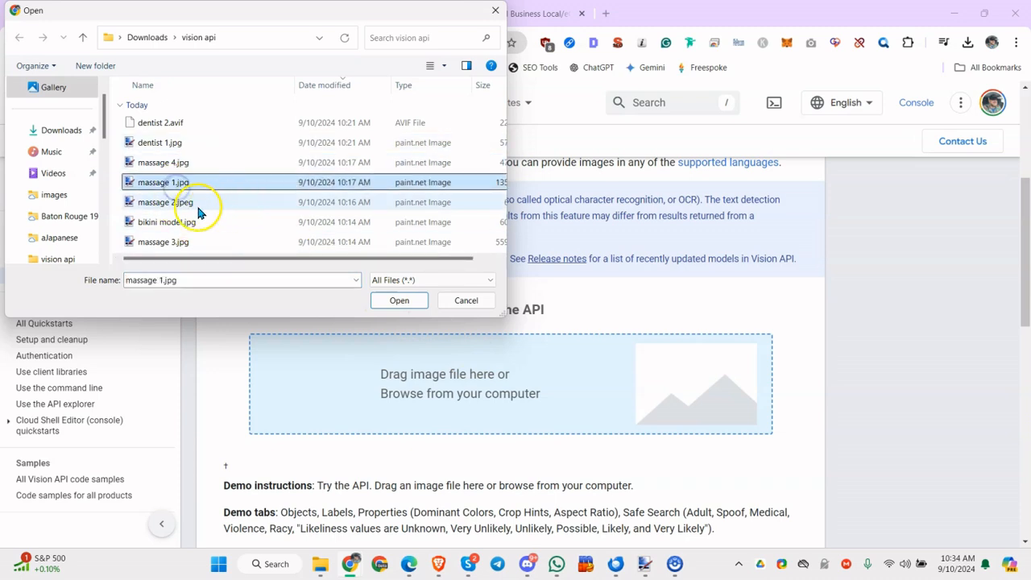
left_click(399, 300)
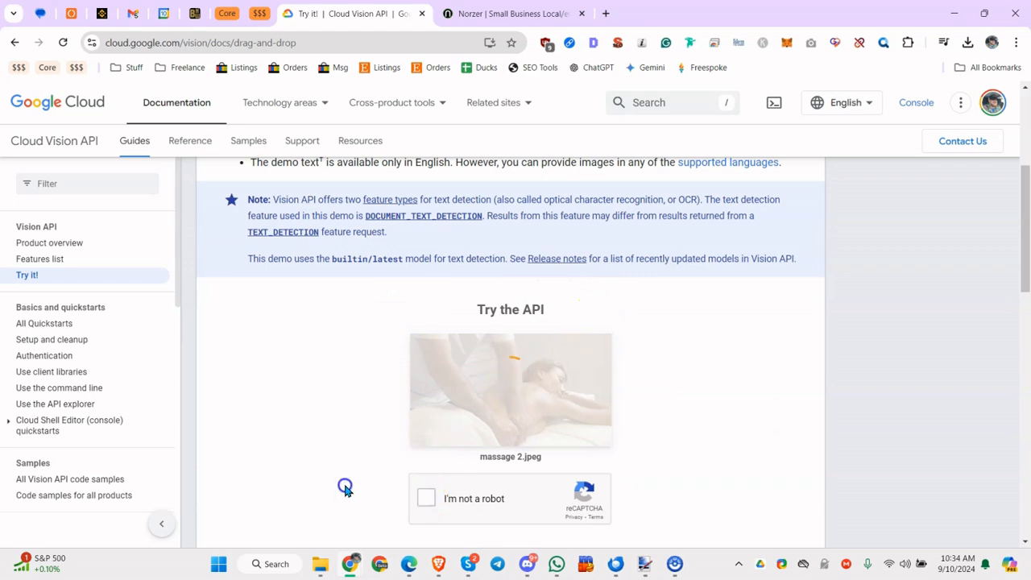
left_click(425, 498)
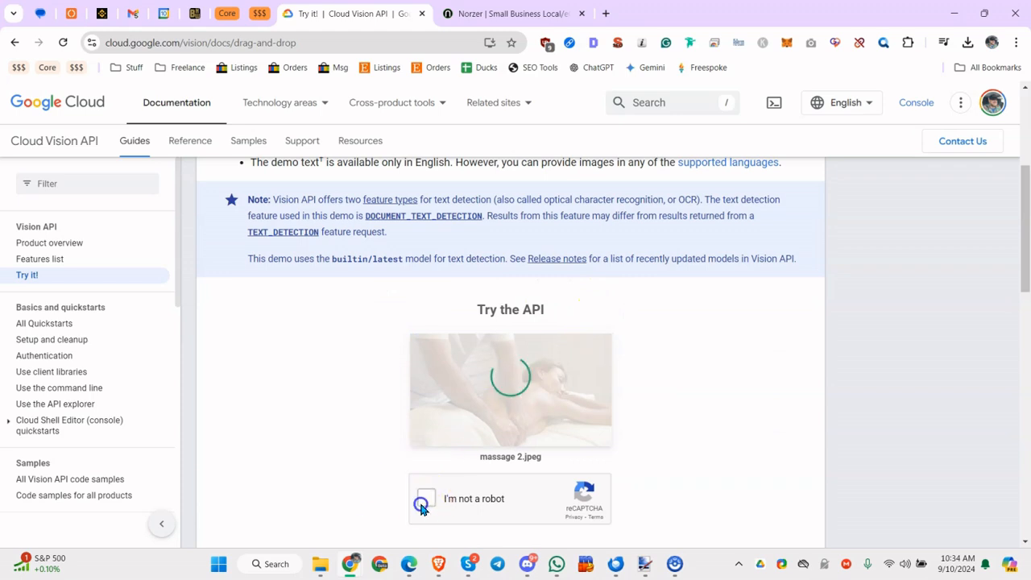
left_click(426, 499)
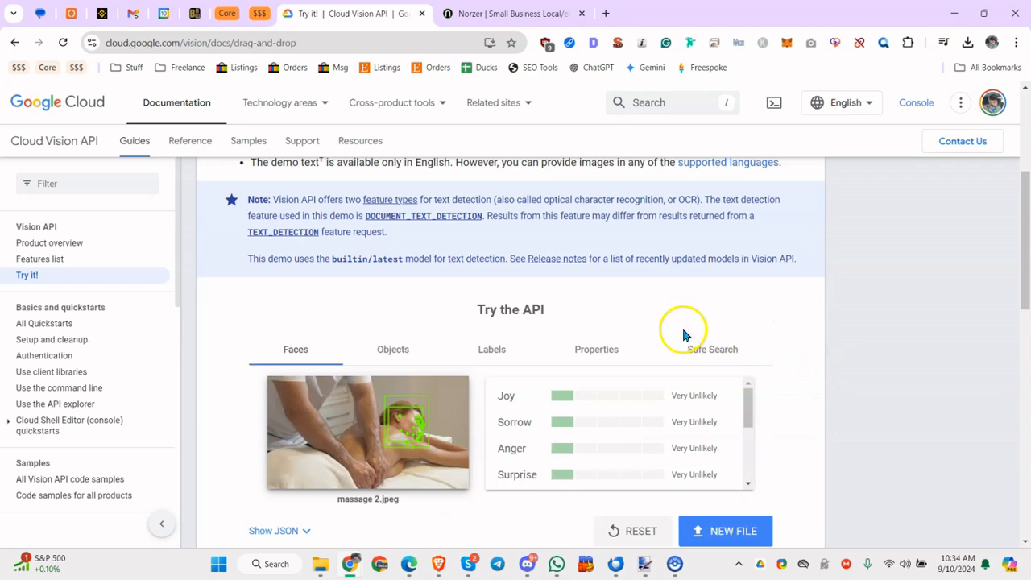
mouse_move(461, 338)
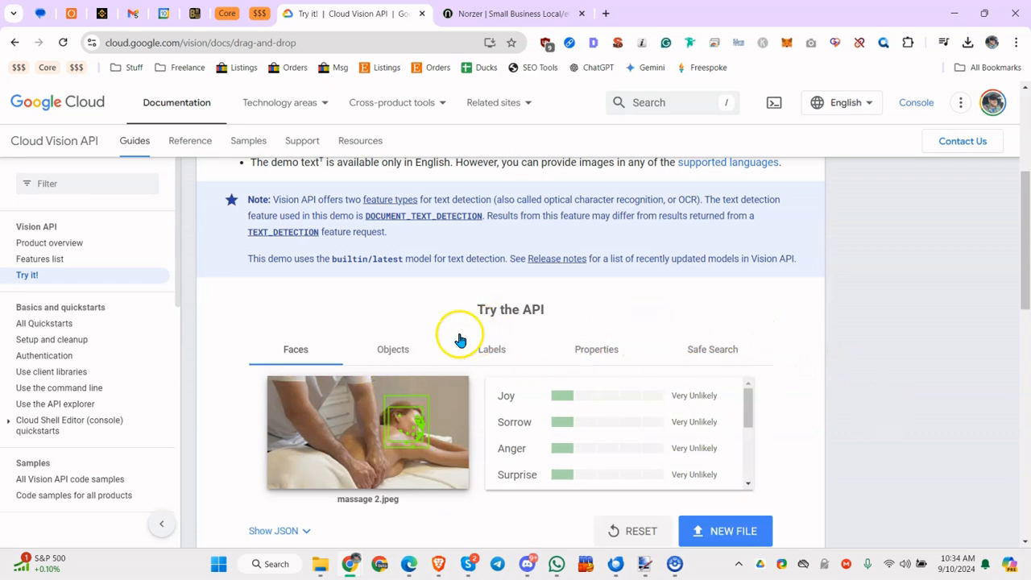
mouse_move(657, 422)
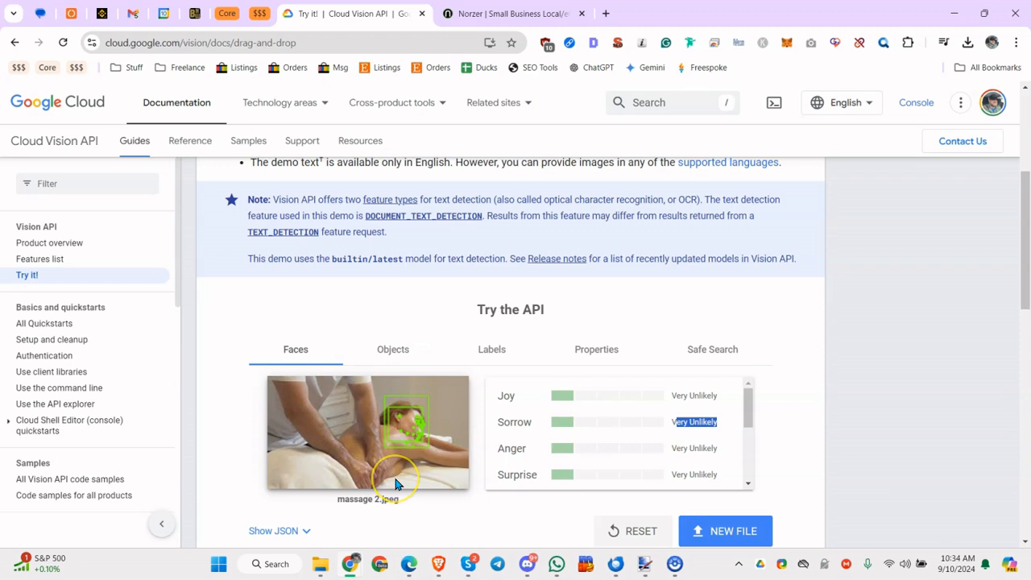
mouse_move(395, 483)
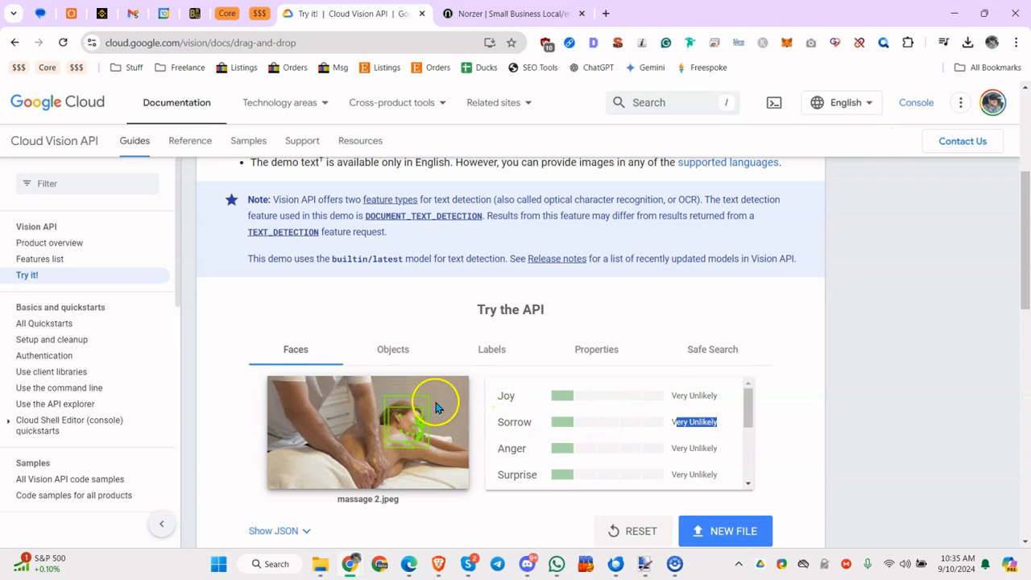
mouse_move(532, 422)
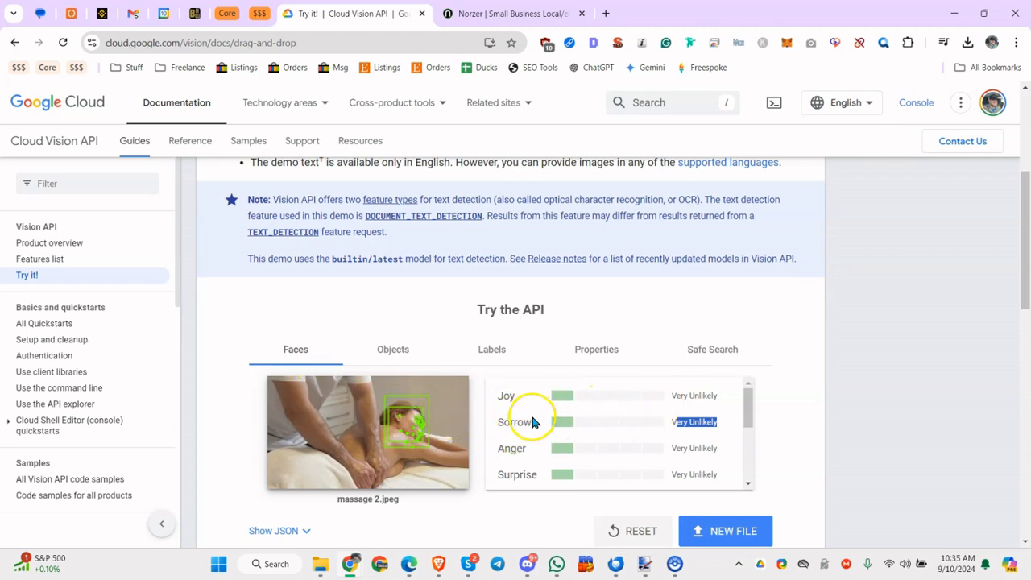
scroll("down", 3)
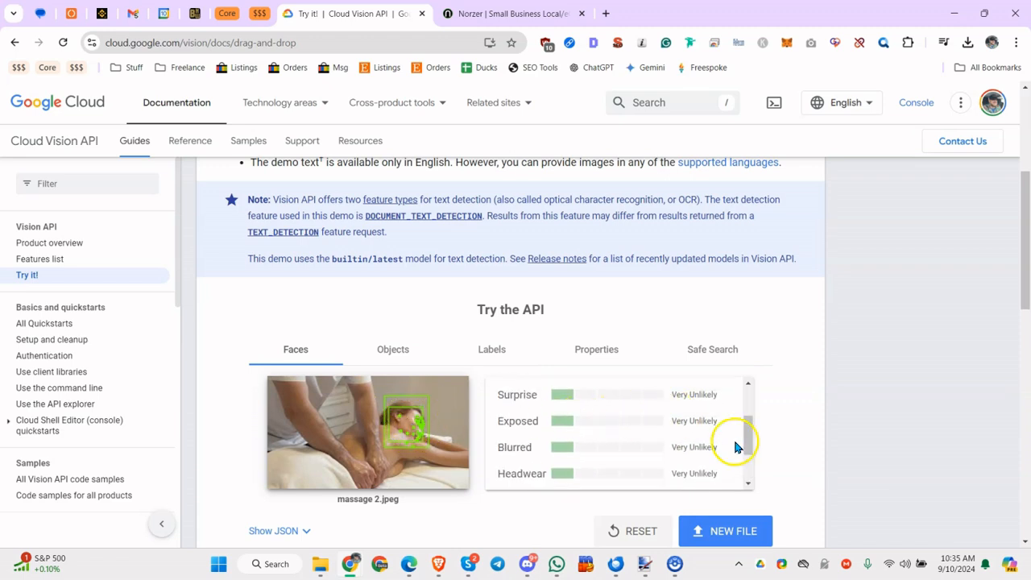
scroll("up", 3)
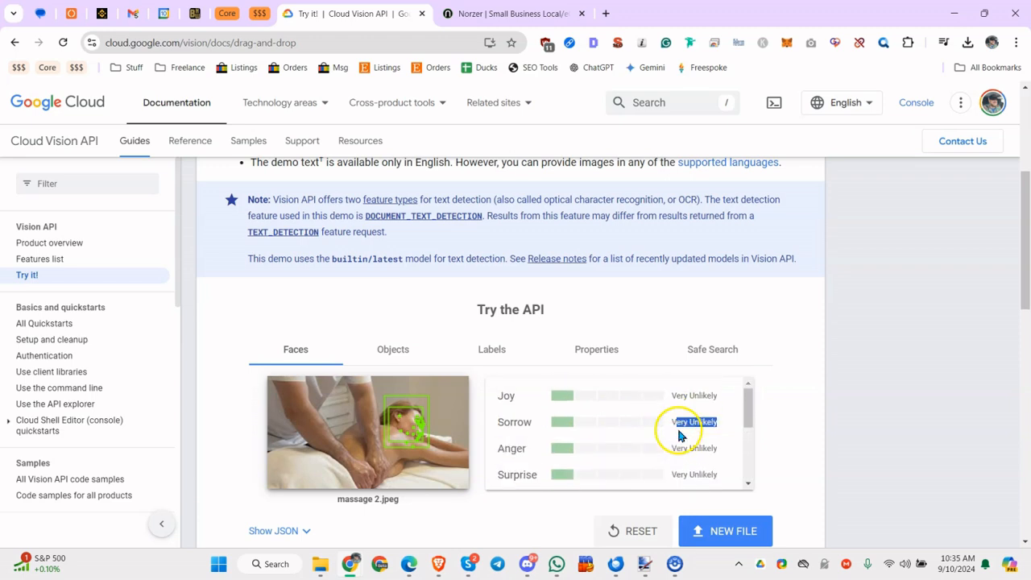
scroll("down", 3)
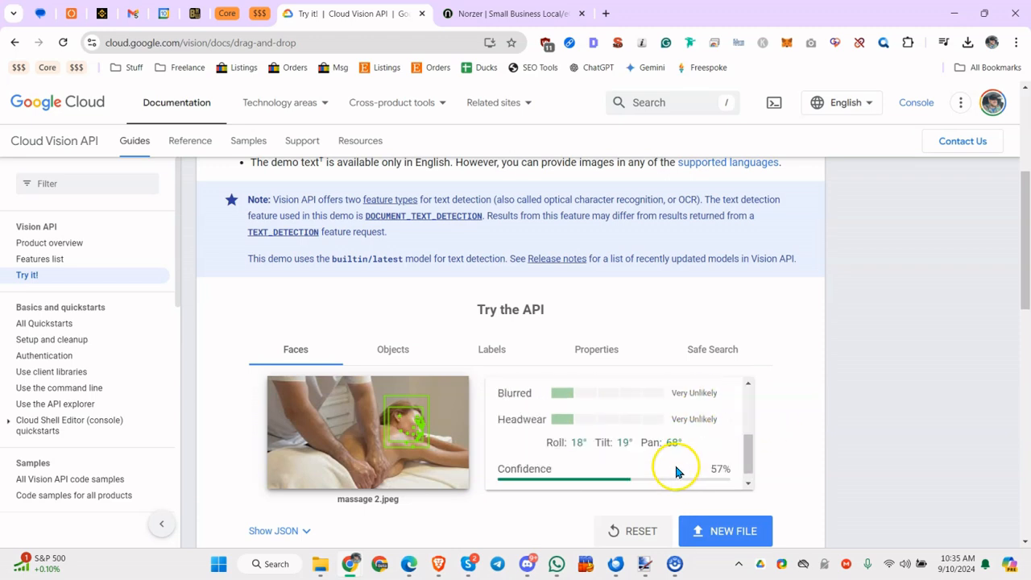
mouse_move(648, 417)
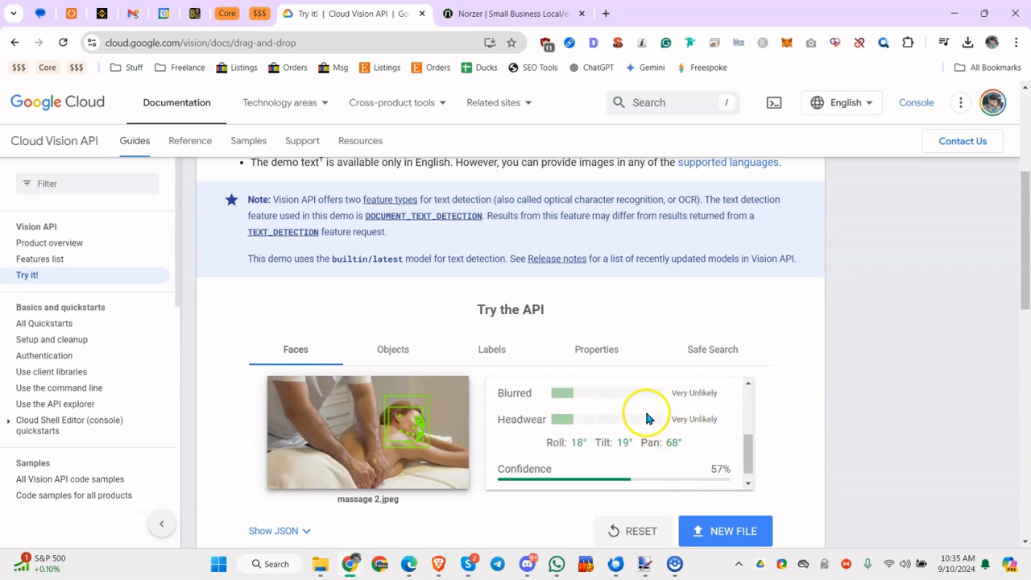
mouse_move(612, 458)
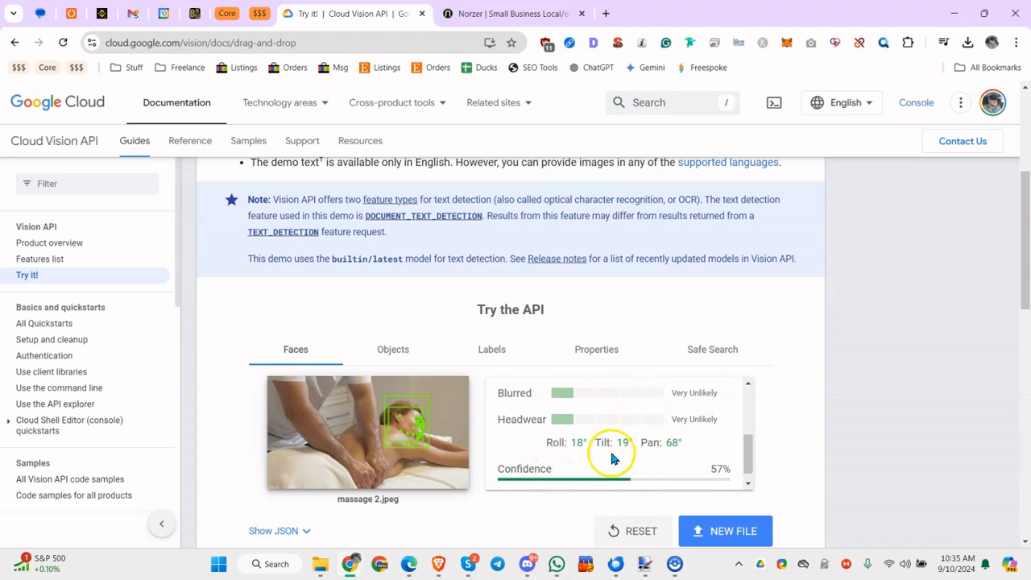
mouse_move(674, 471)
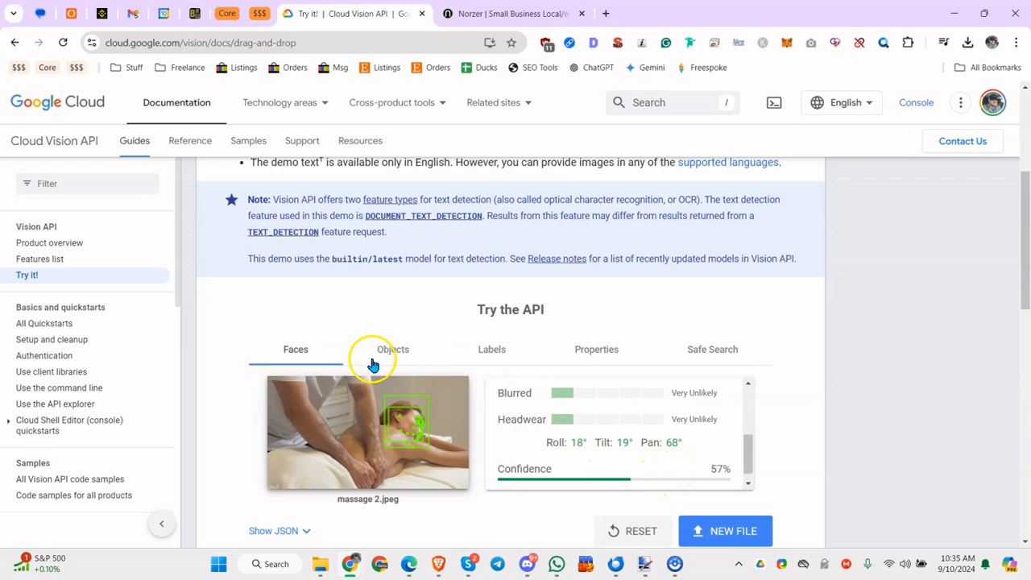
View the Objects results: Top 78%, Person 68%, Clothing 64%, Top 60%.
left_click(393, 348)
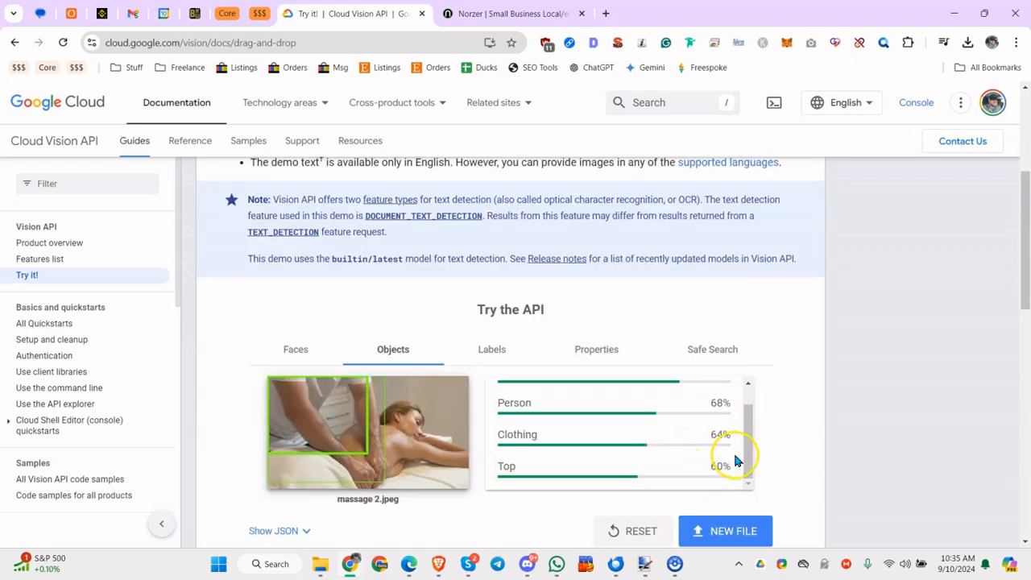
scroll("up", 3)
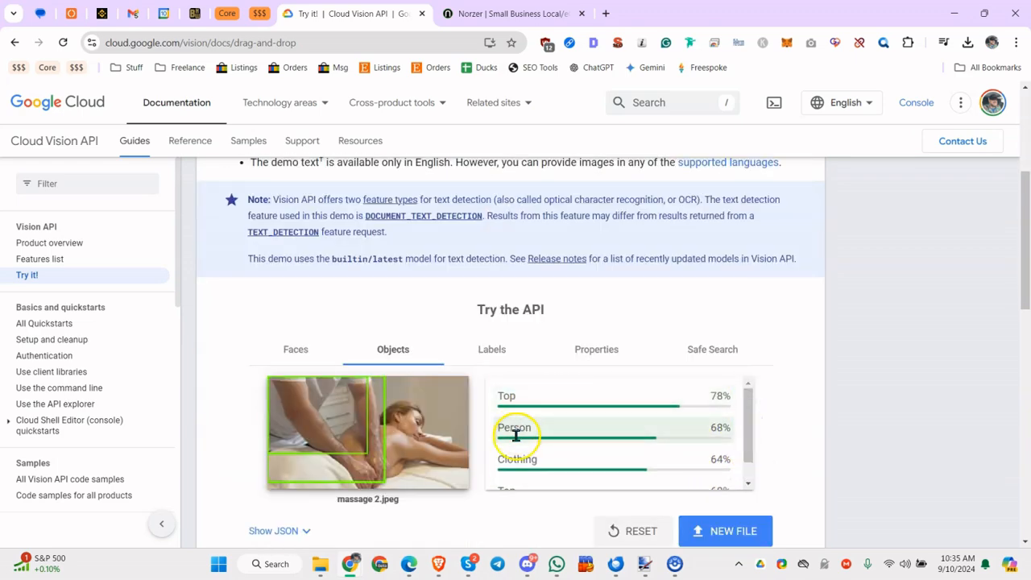
scroll("down", 3)
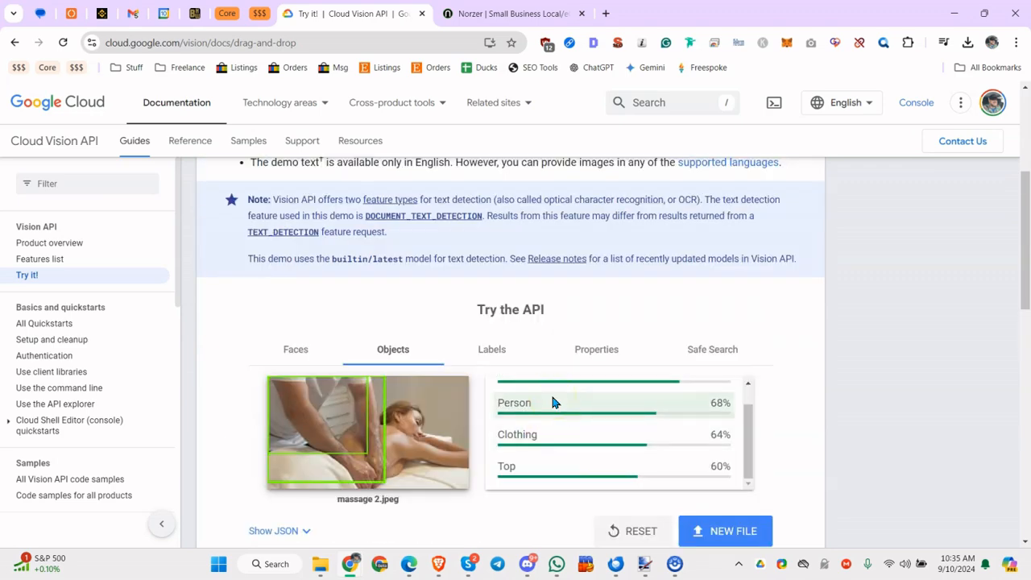
mouse_move(540, 400)
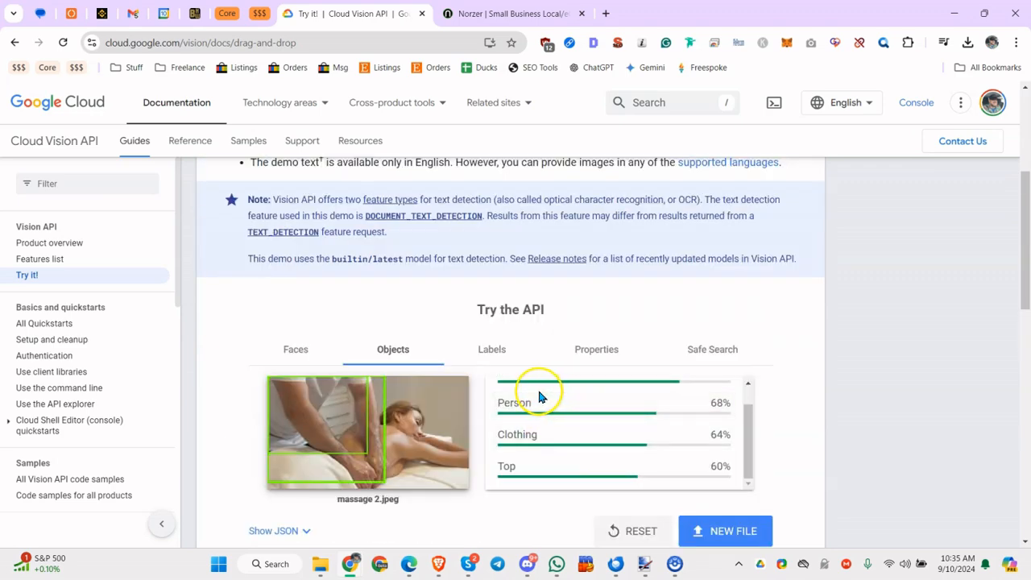
left_click(491, 348)
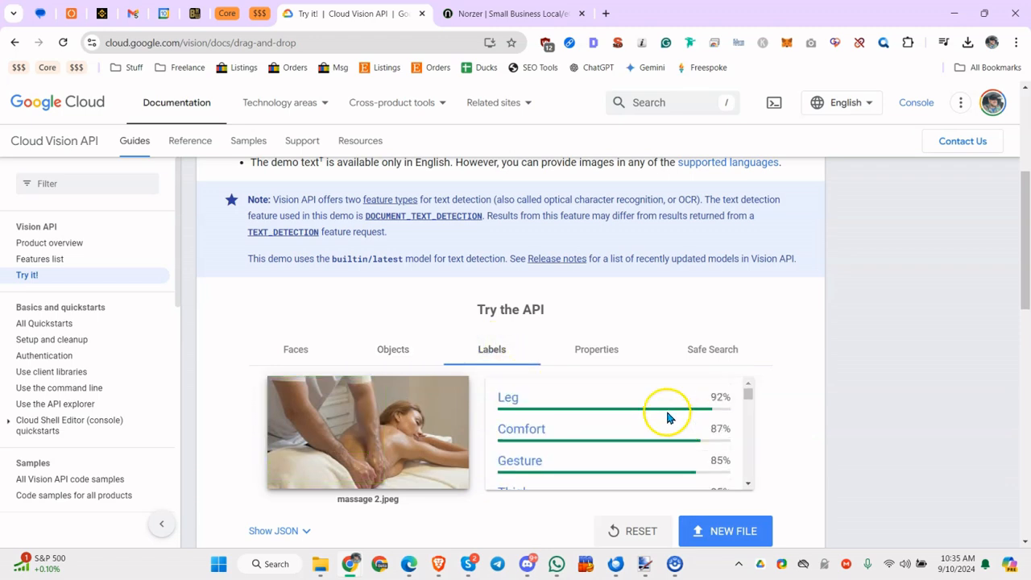
mouse_move(448, 422)
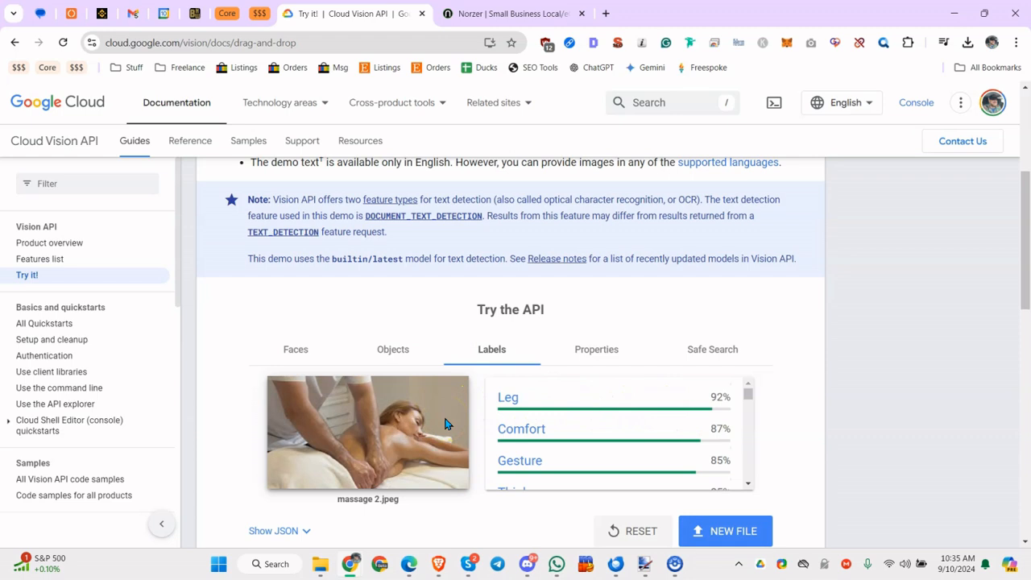
mouse_move(592, 412)
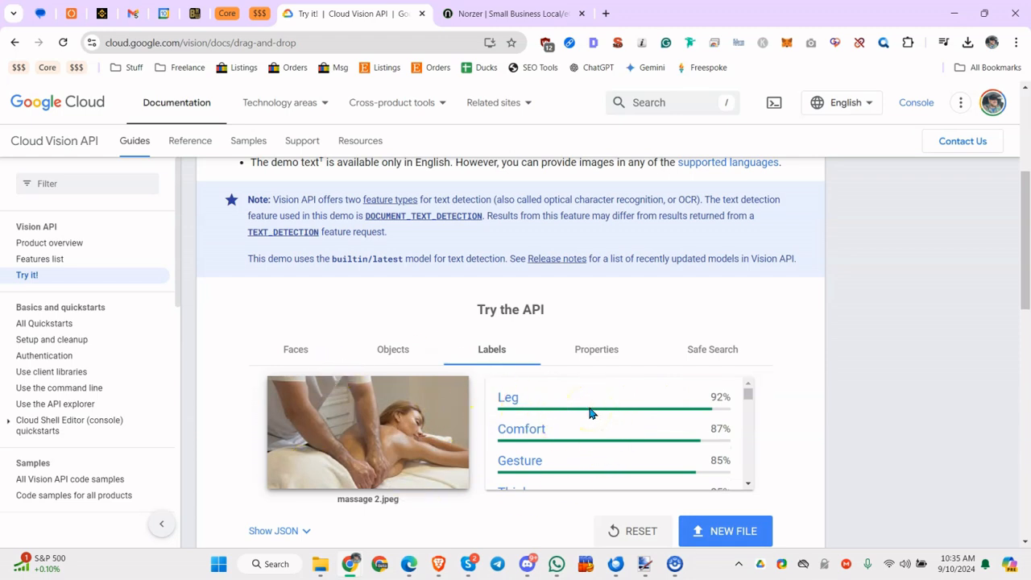
mouse_move(531, 400)
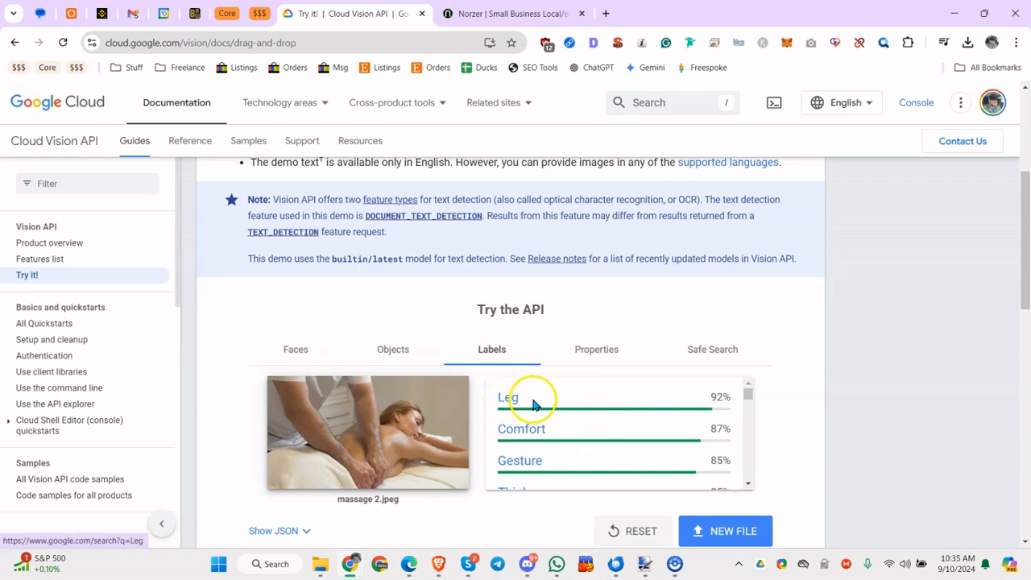
scroll("down", 3)
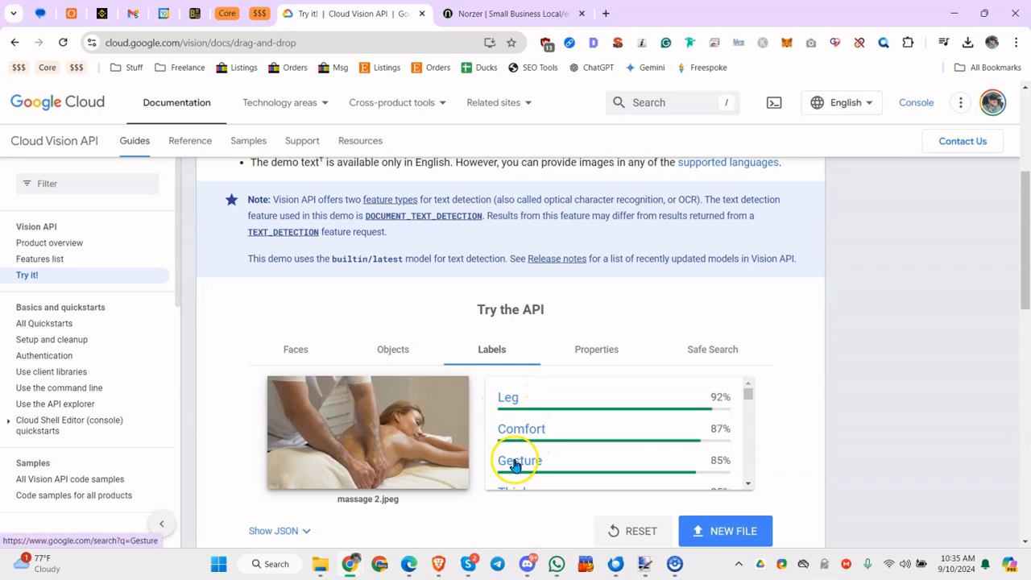
mouse_move(427, 451)
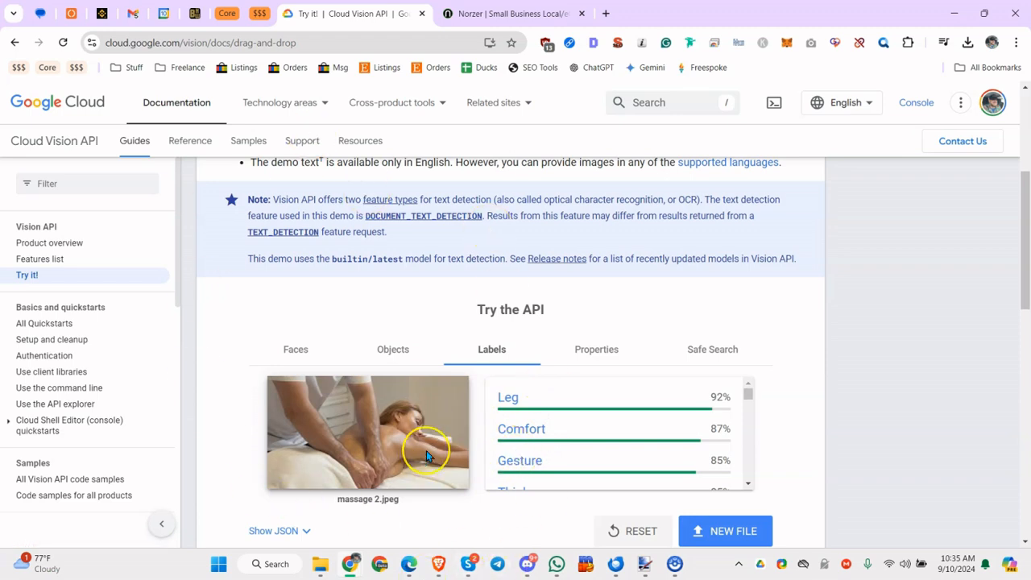
mouse_move(427, 451)
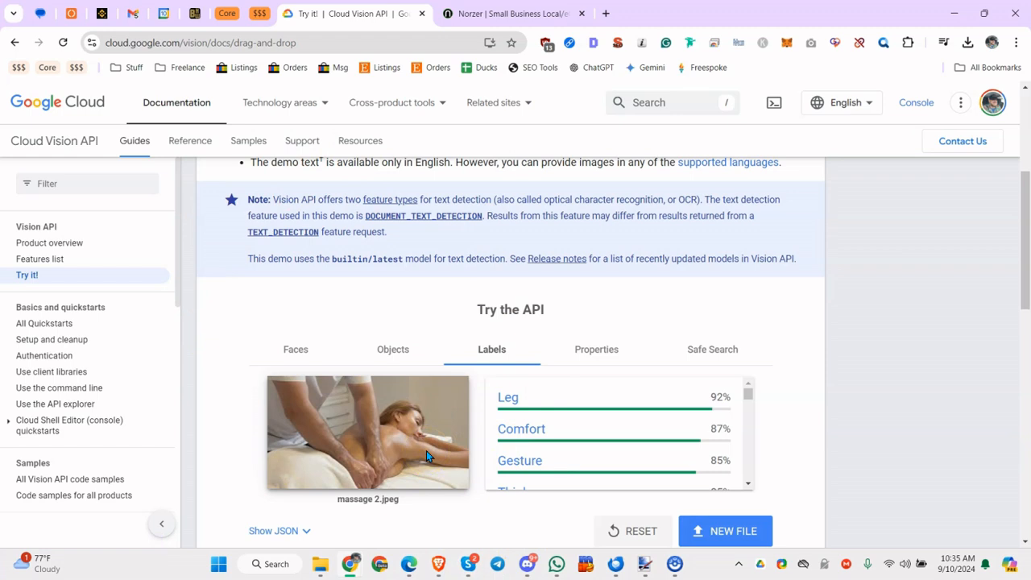
mouse_move(594, 348)
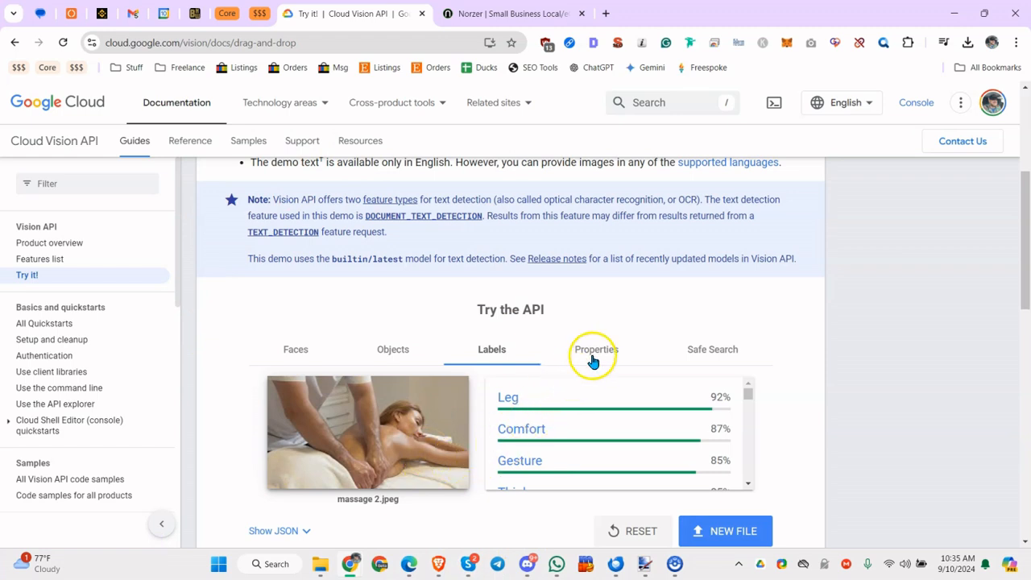
Review the Properties aspect-ratio results, then show Safe Search ratings: Adult Very Likely, Medical Possible, Violence Unlikely.
left_click(596, 348)
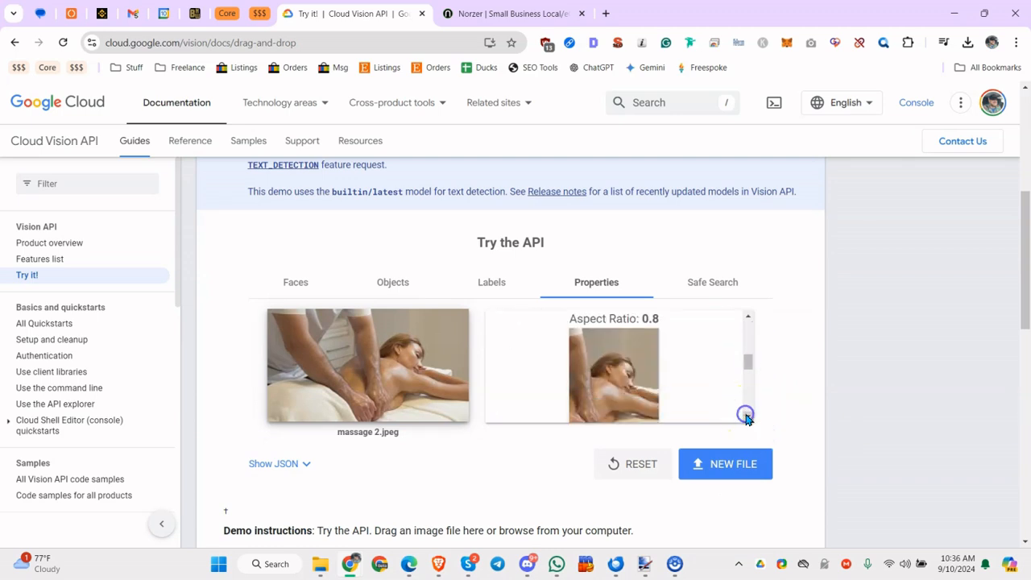
scroll("up", 3)
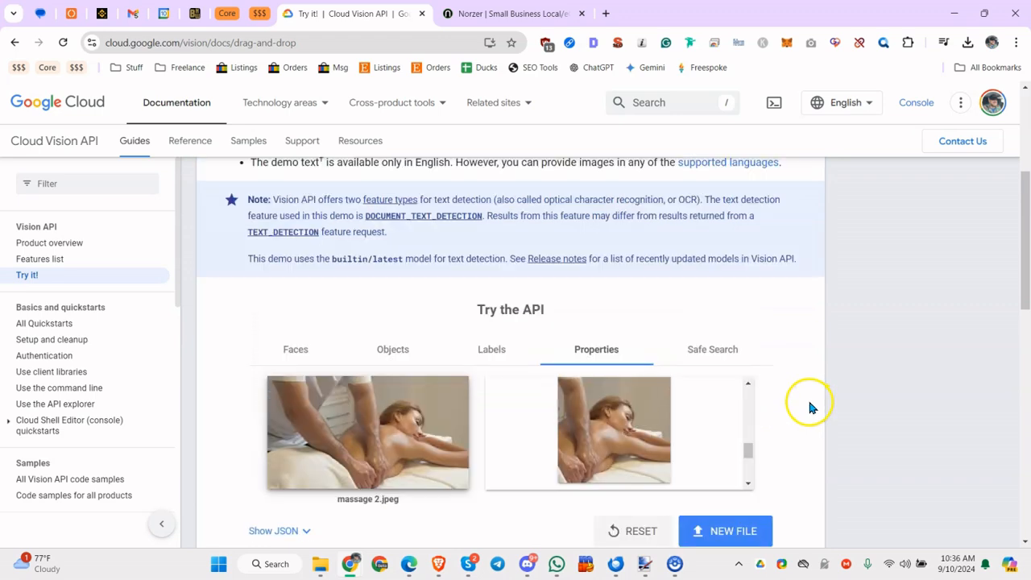
left_click(712, 348)
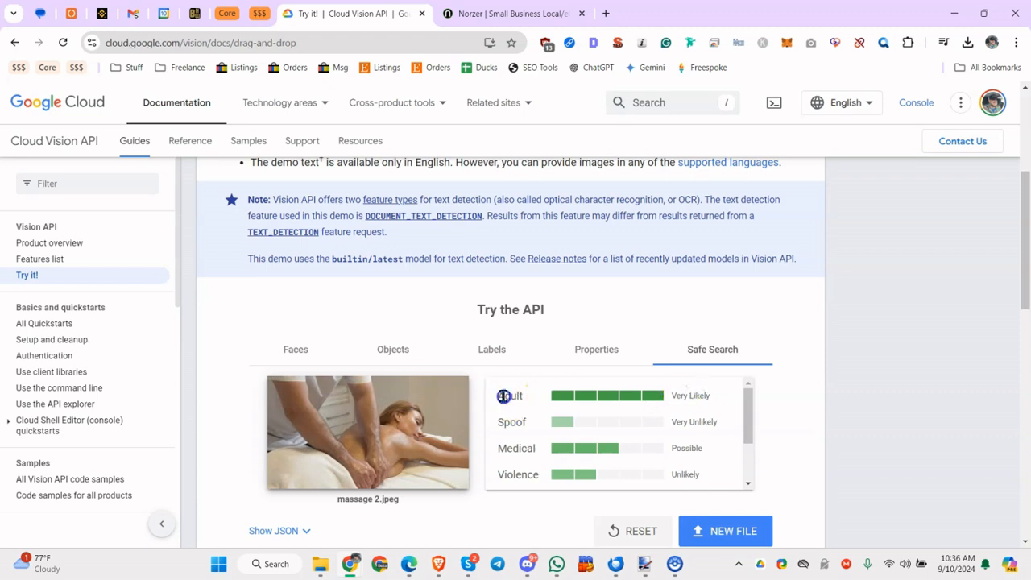
double_click(509, 395)
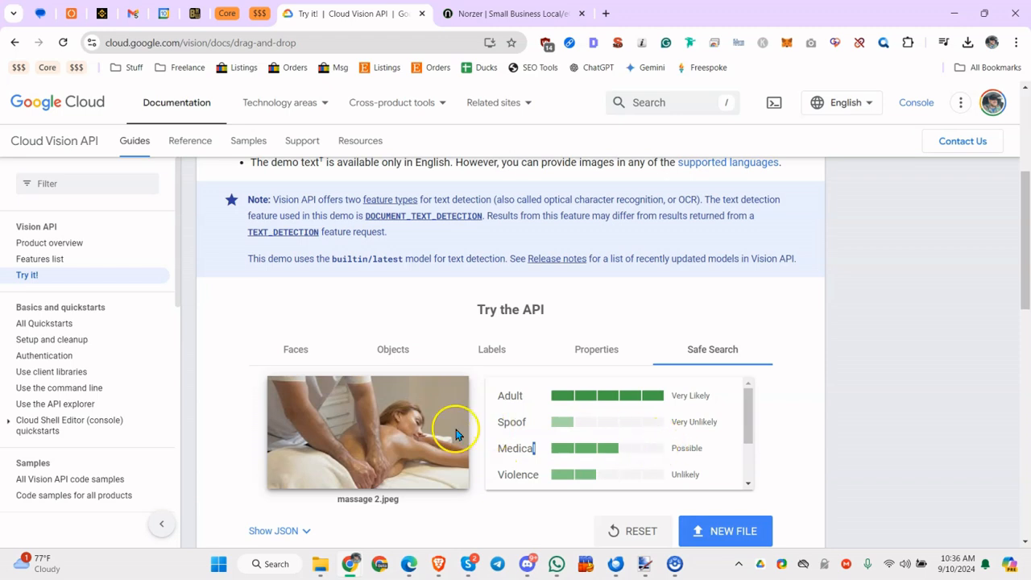
scroll("down", 3)
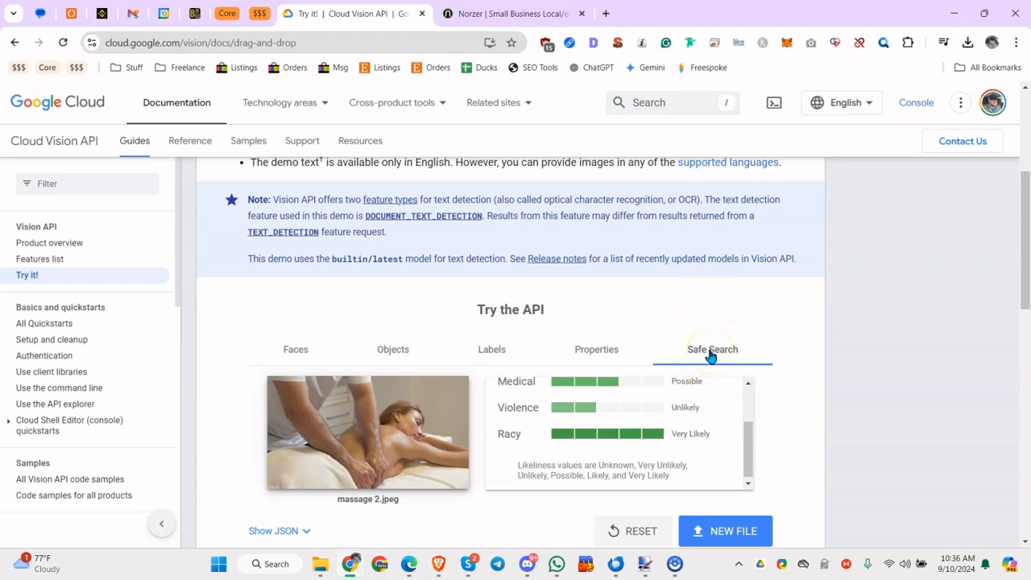
mouse_move(499, 435)
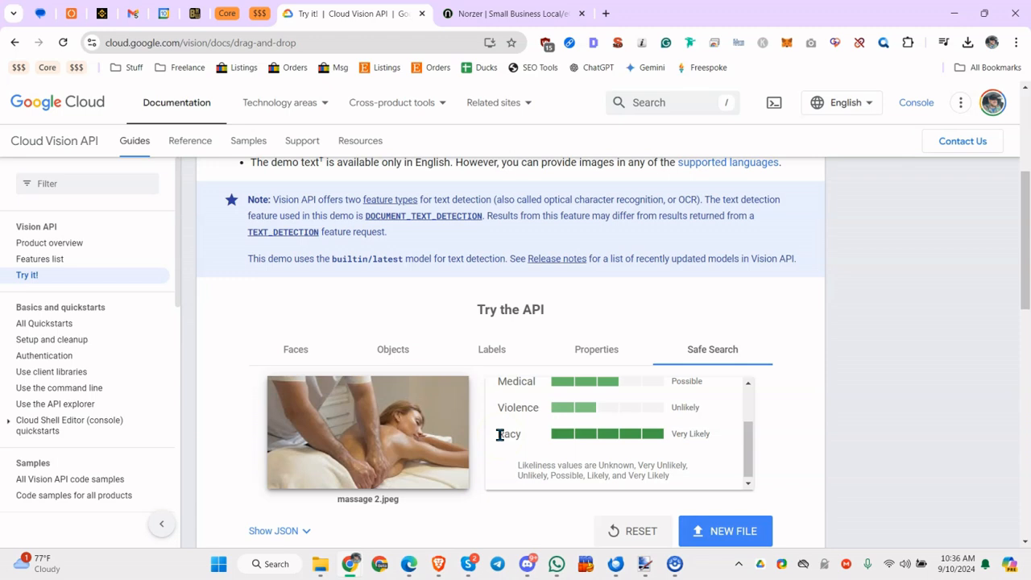
mouse_move(387, 447)
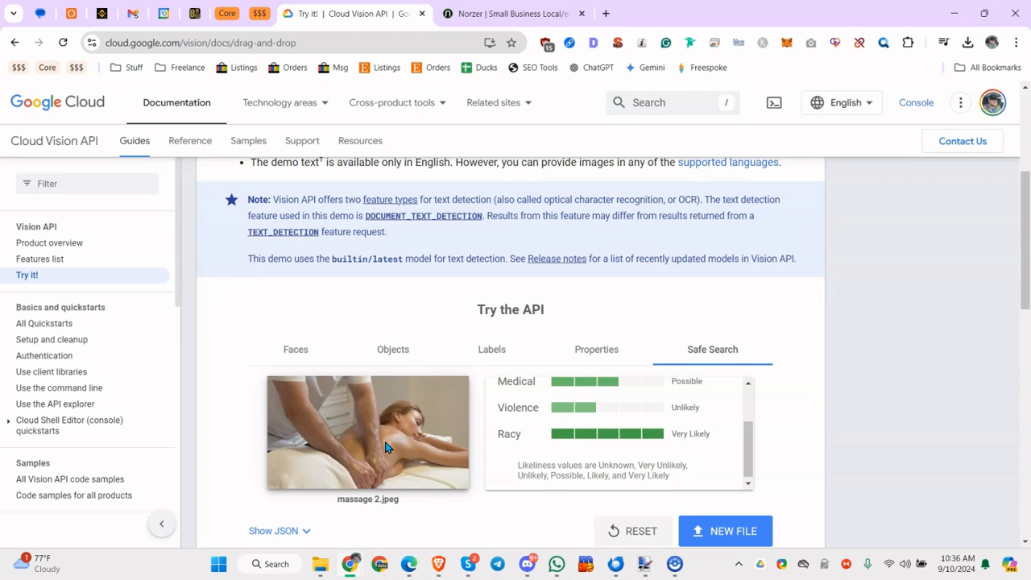
mouse_move(608, 441)
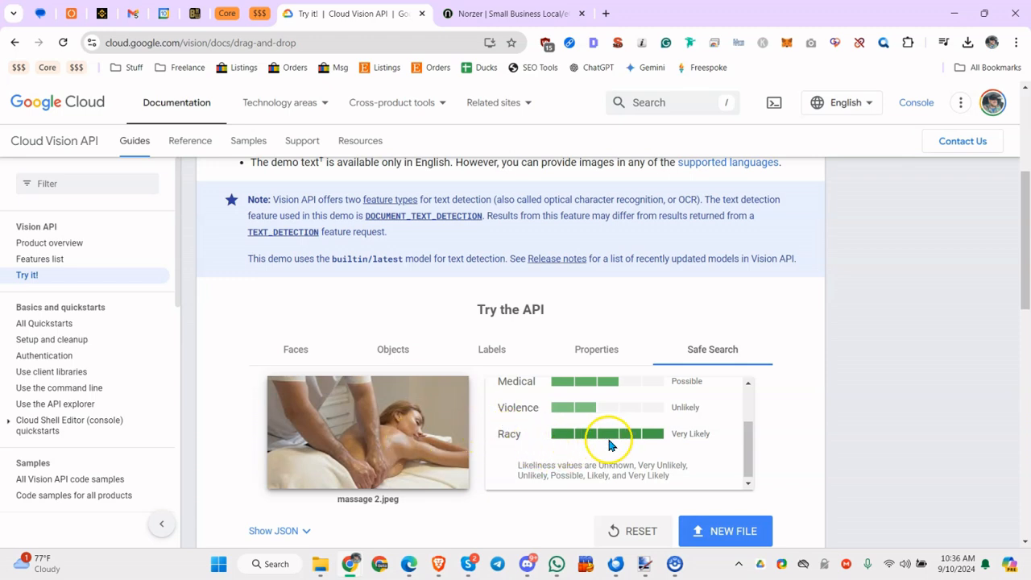
mouse_move(570, 433)
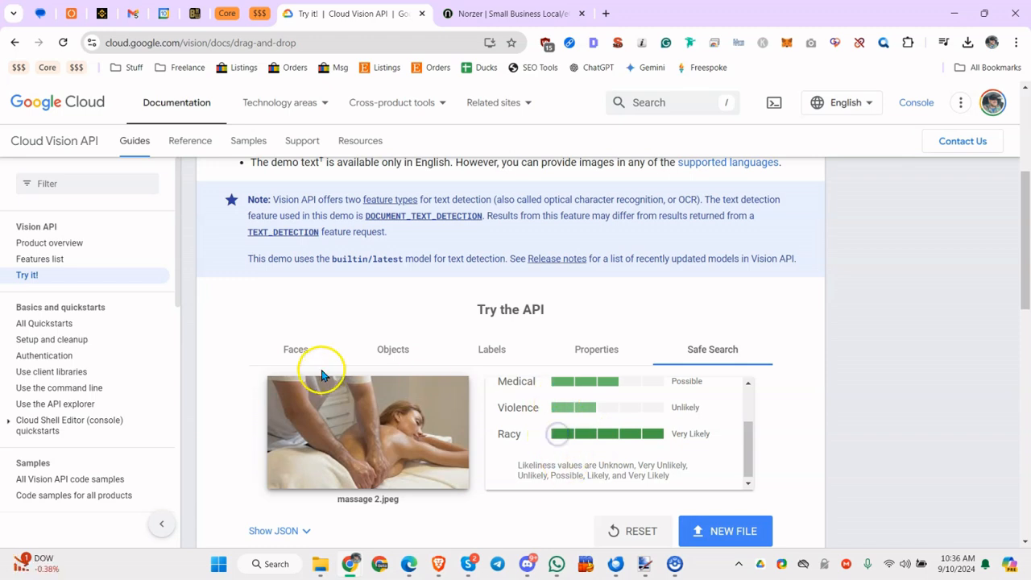
left_click(295, 348)
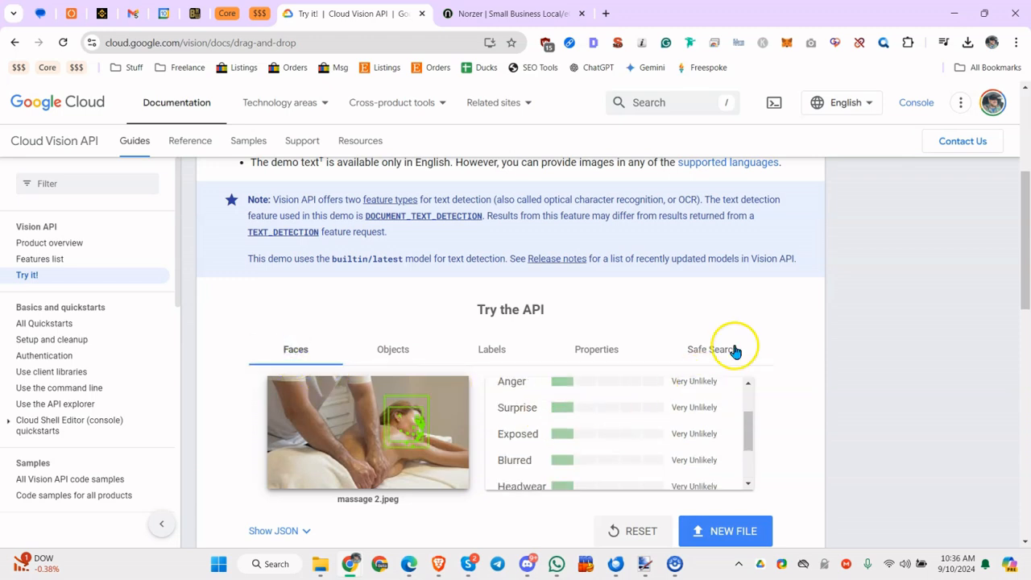
left_click(711, 348)
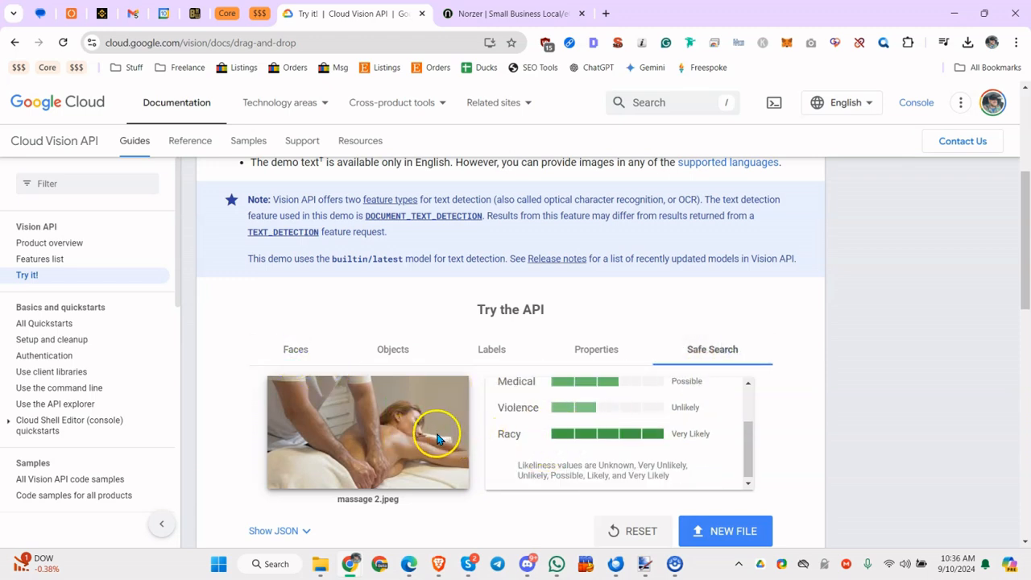
mouse_move(605, 441)
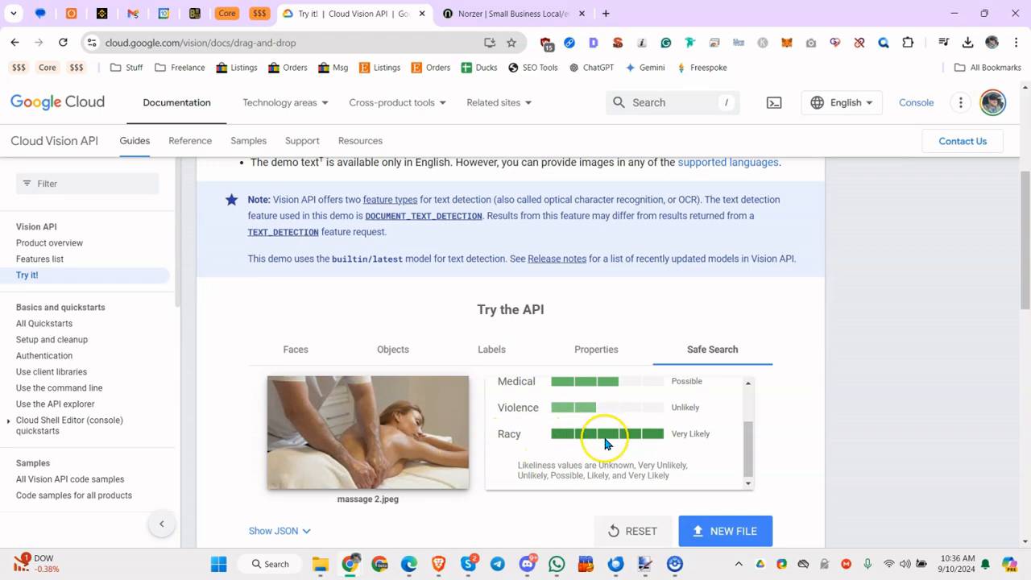
mouse_move(612, 441)
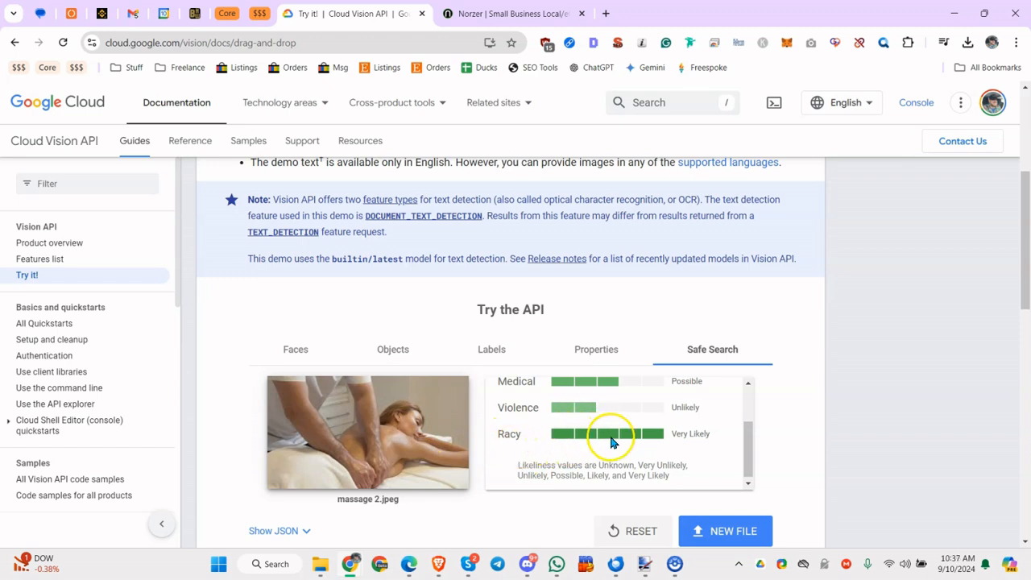
mouse_move(618, 438)
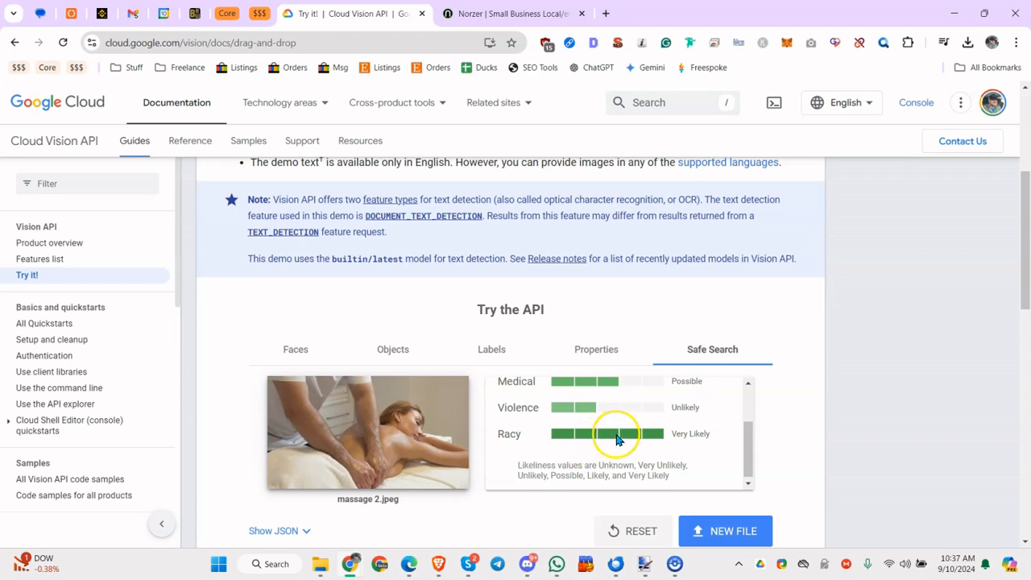
scroll("up", 3)
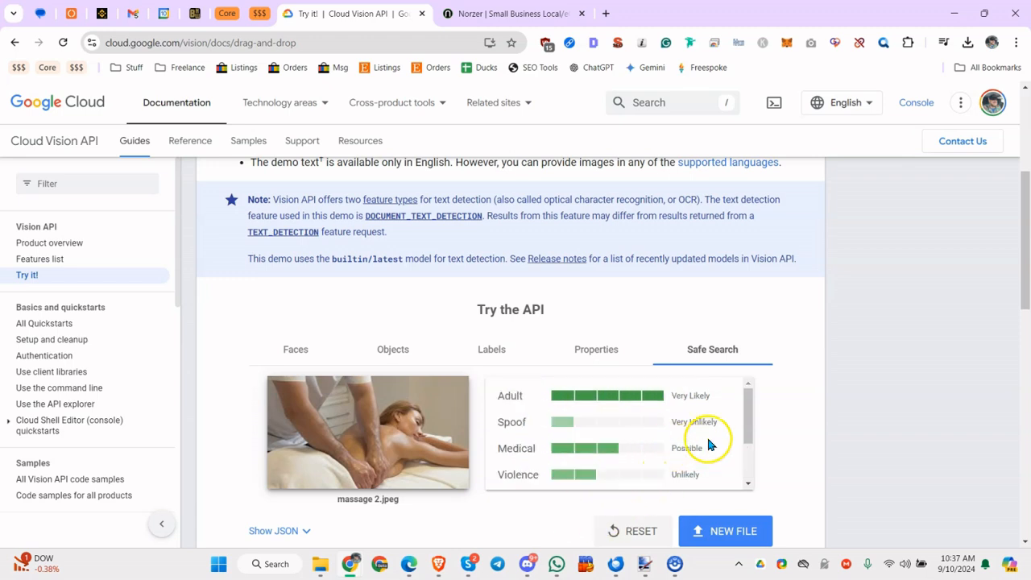
scroll("down", 3)
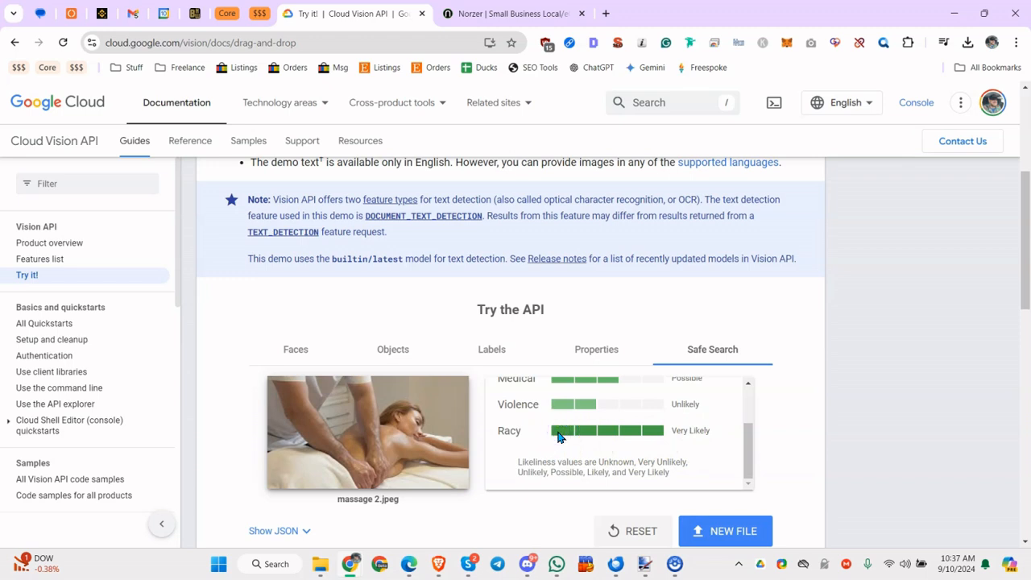
mouse_move(588, 432)
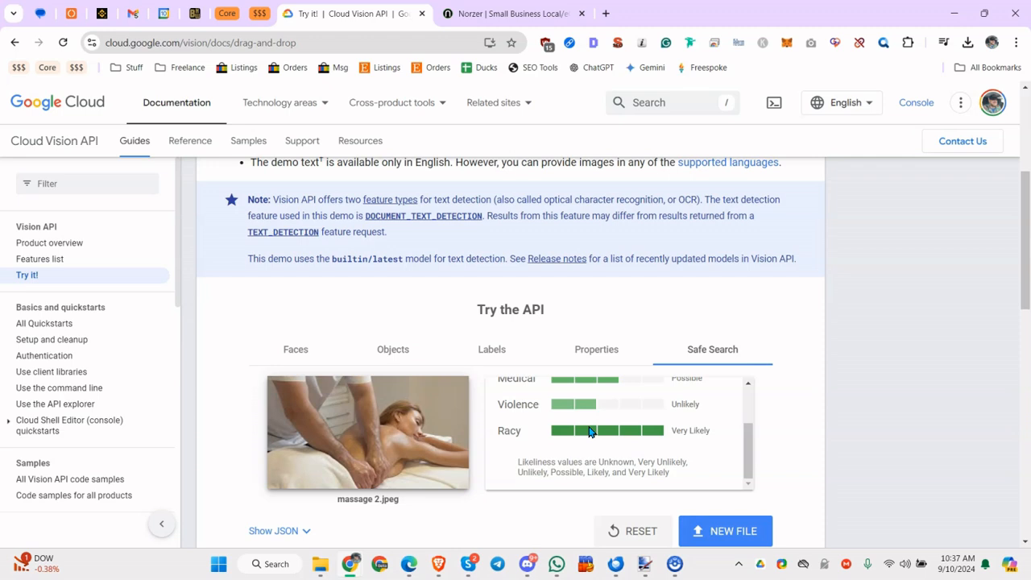
mouse_move(345, 393)
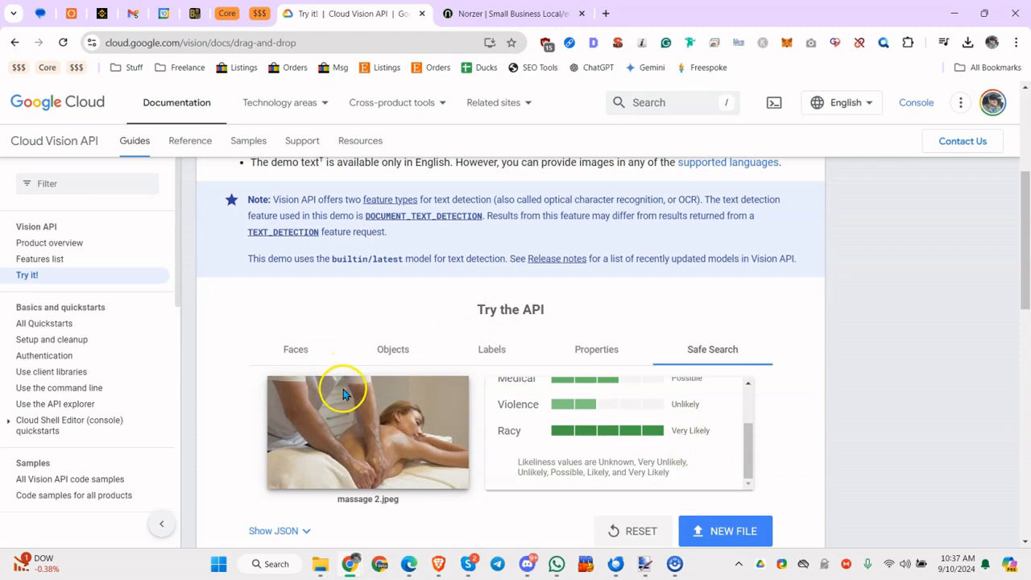
left_click(295, 348)
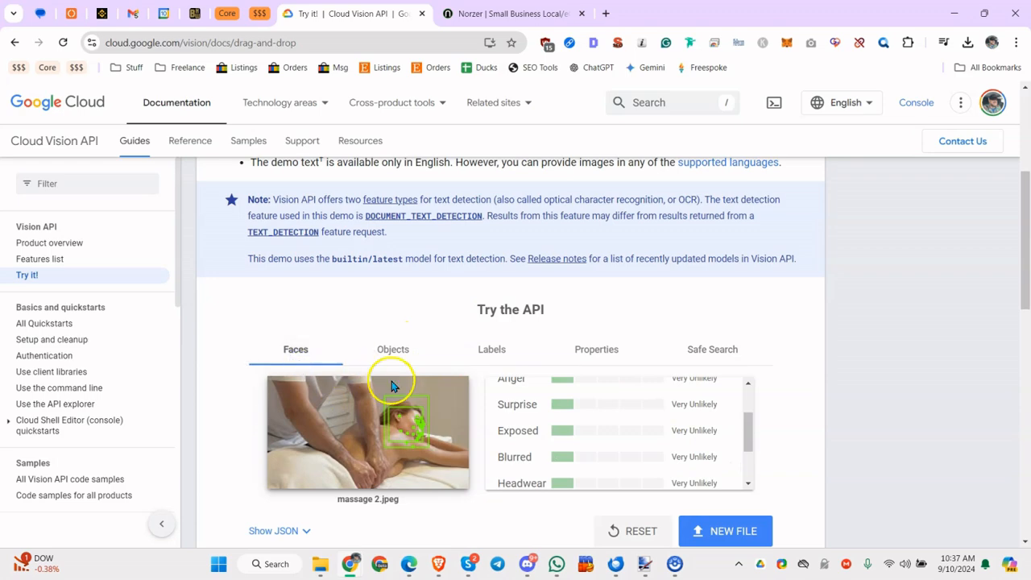
mouse_move(444, 416)
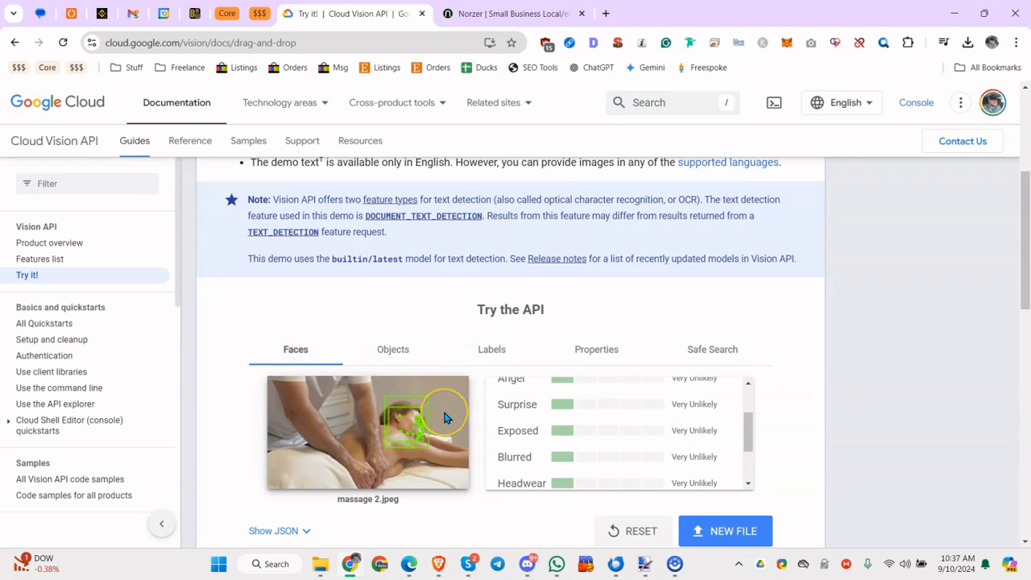
left_click(712, 348)
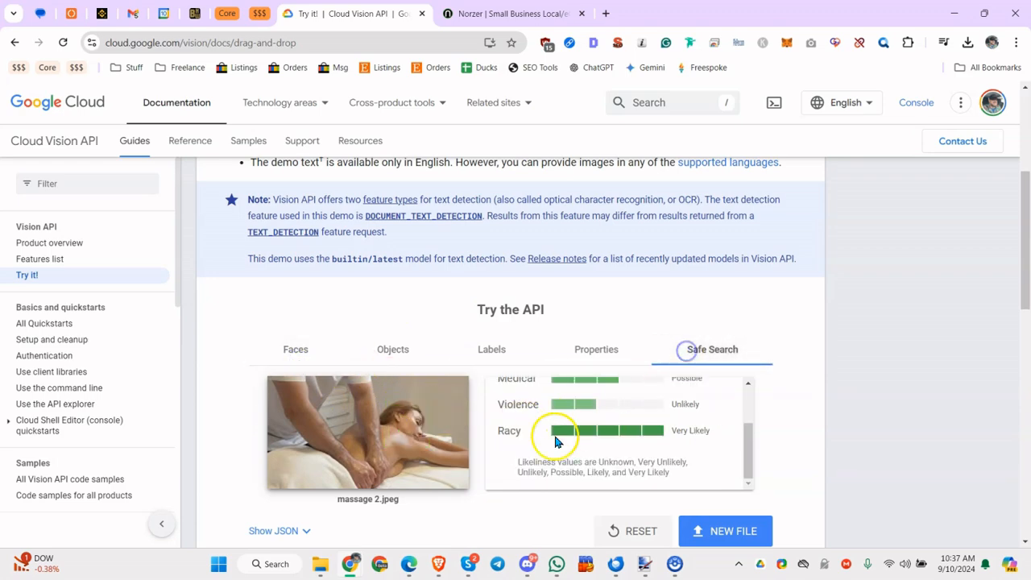
scroll("up", 3)
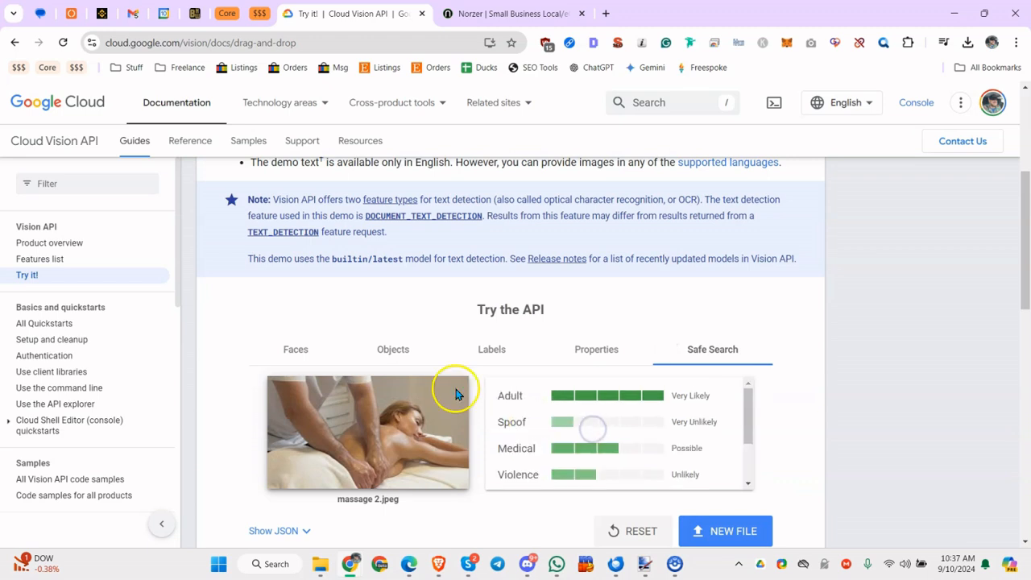
View the Objects results again with Top, Person and Clothing boxed on the image.
left_click(393, 348)
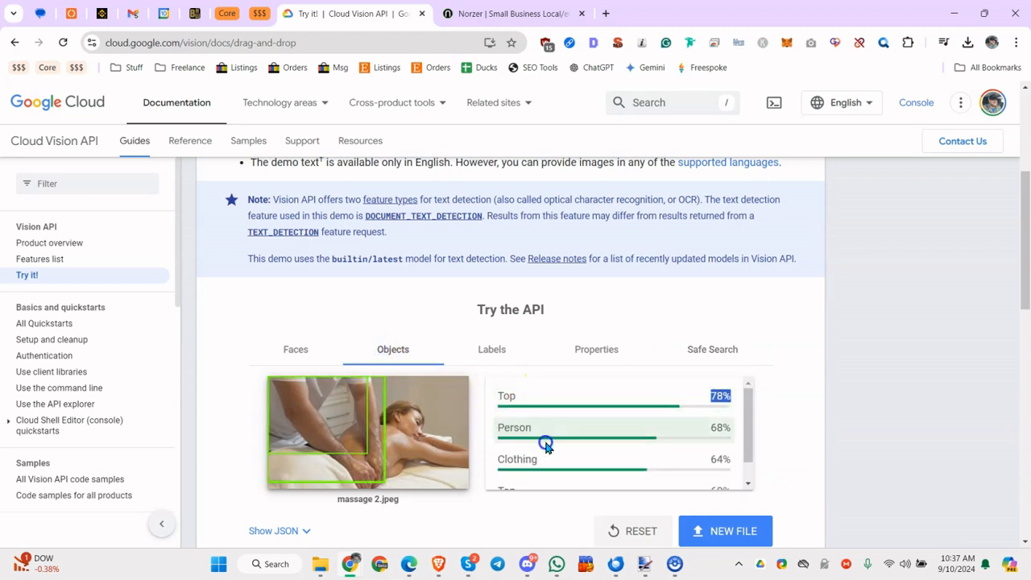
mouse_move(475, 448)
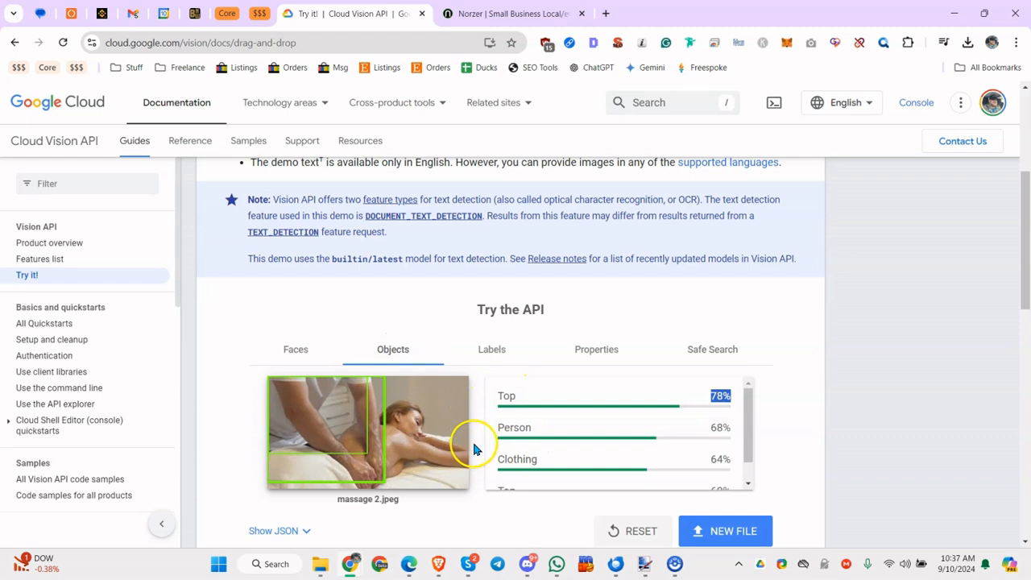
mouse_move(475, 448)
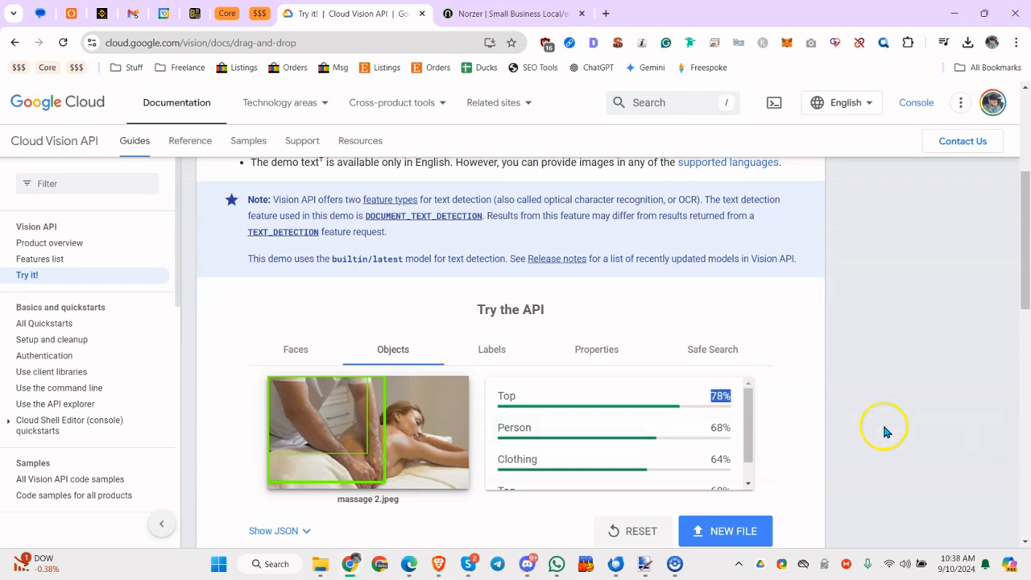
mouse_move(610, 427)
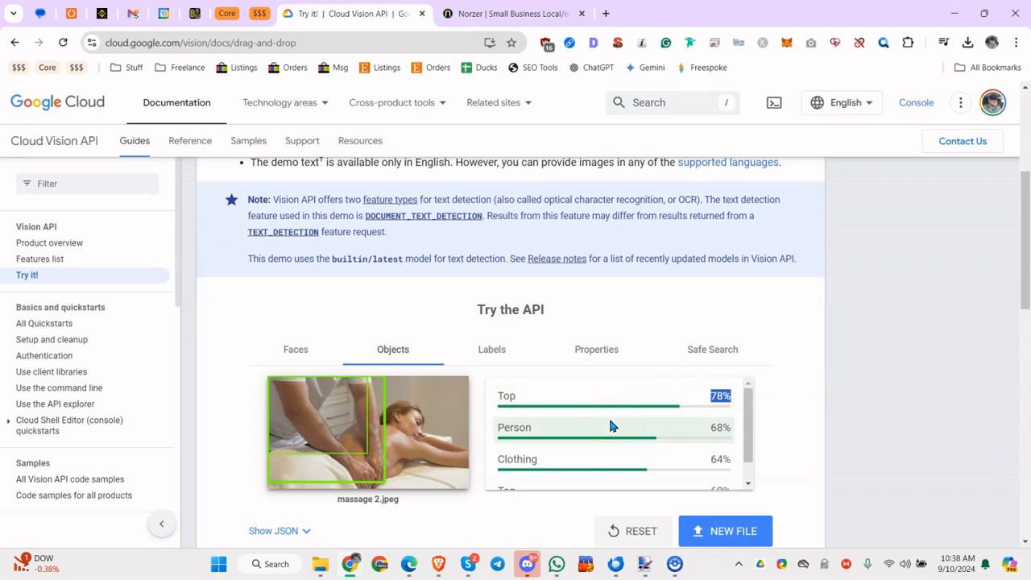